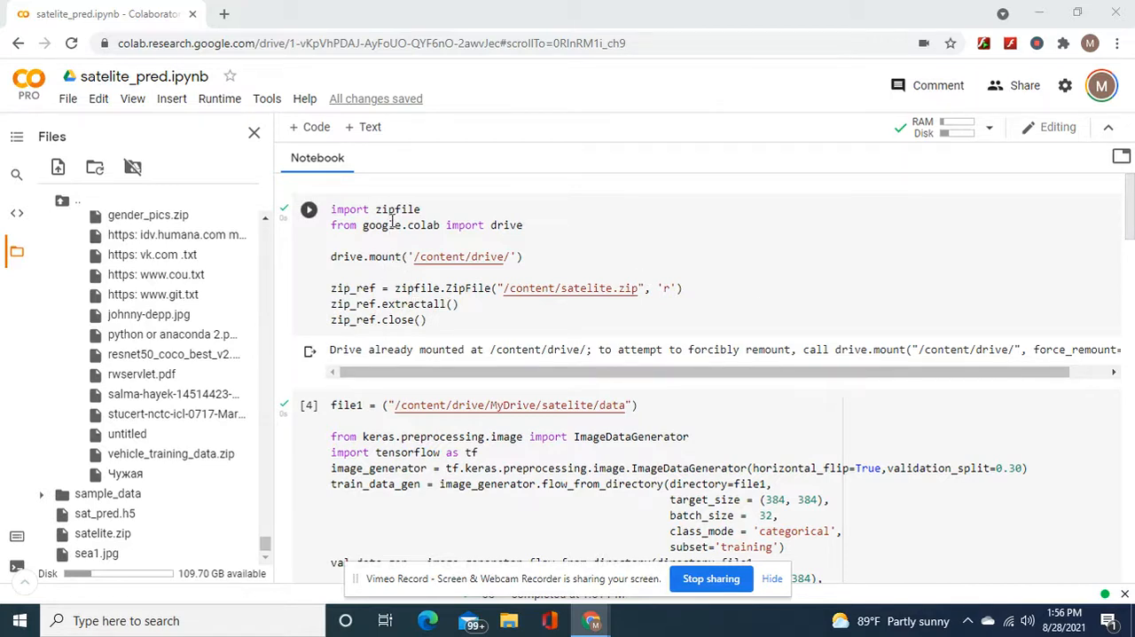
mouse_move(422, 262)
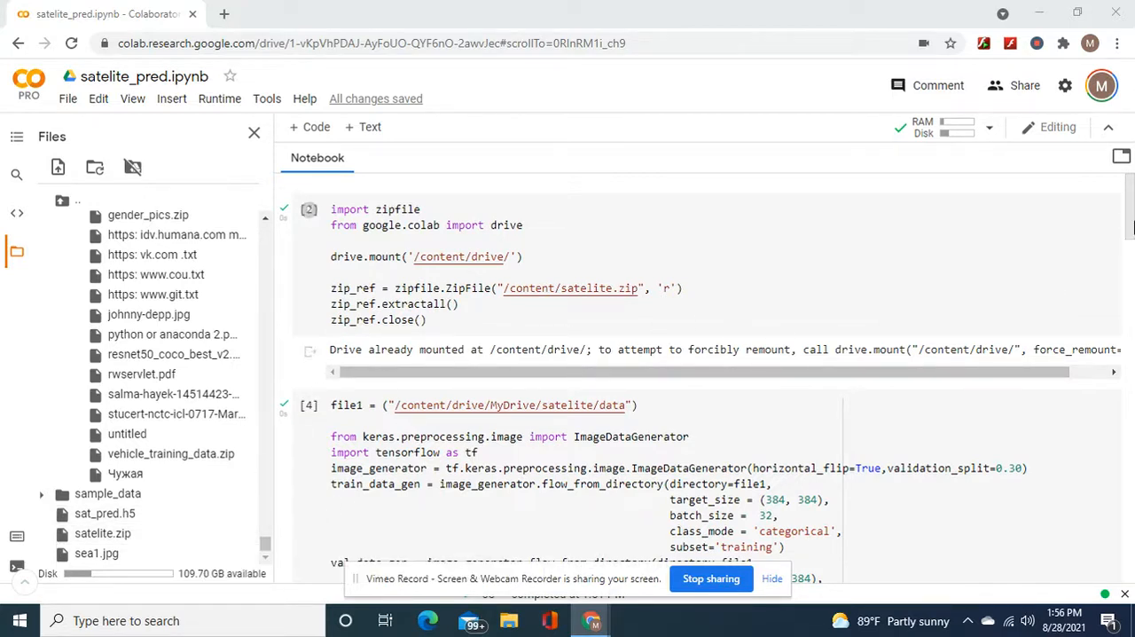
- Scroll the notebook to the ImageDataGenerator cell below the Drive mount and unzip cells
scroll(up, 3)
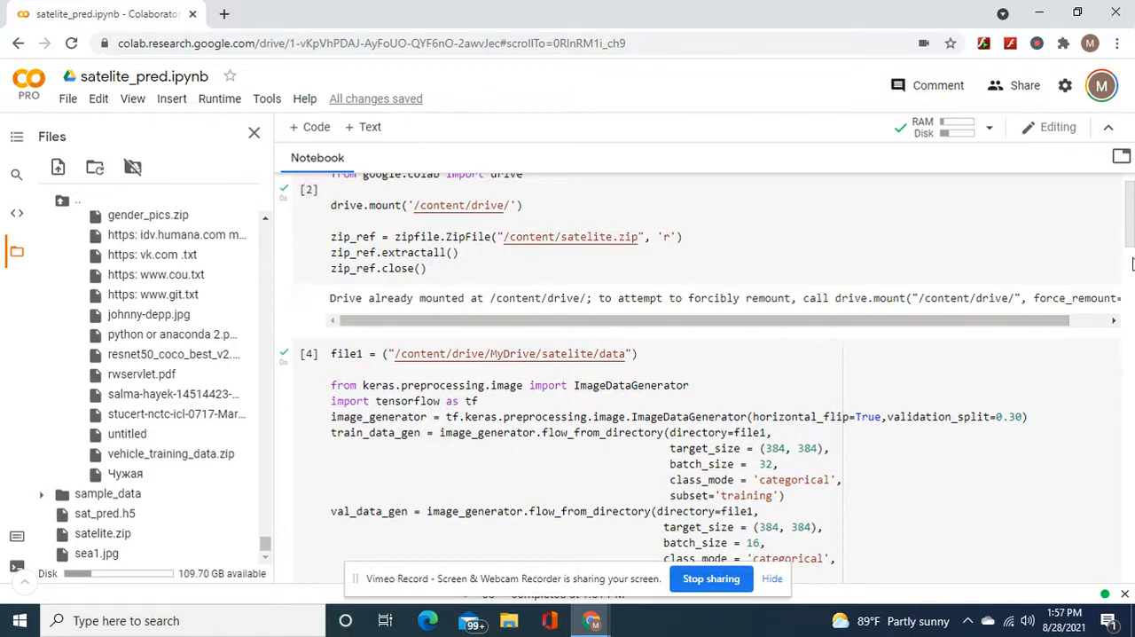
scroll(down, 3)
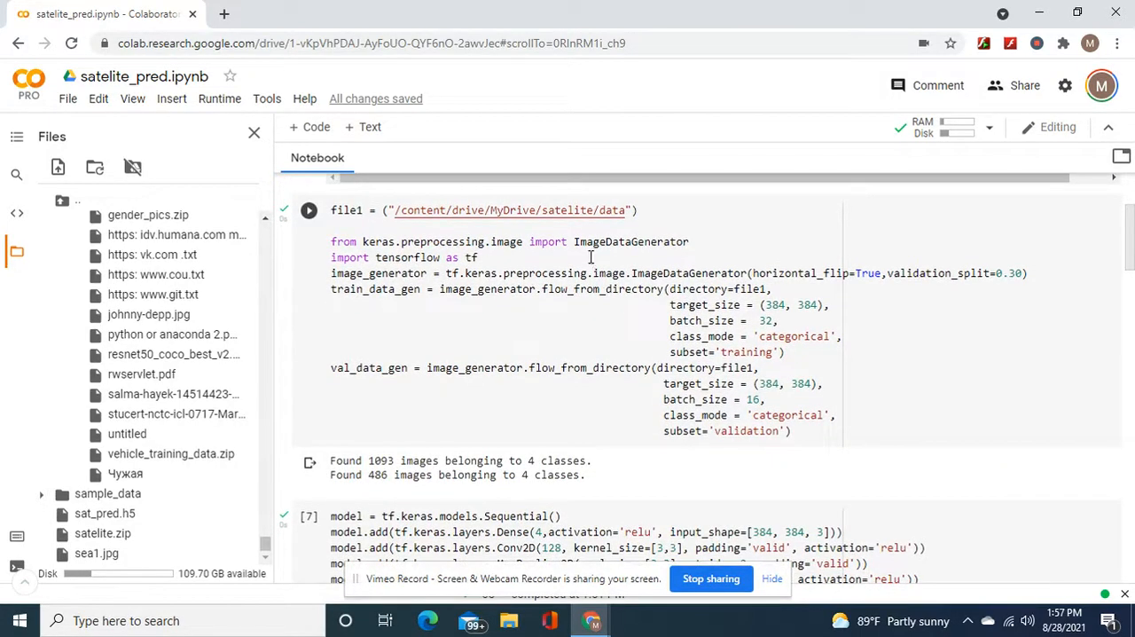
mouse_move(593, 241)
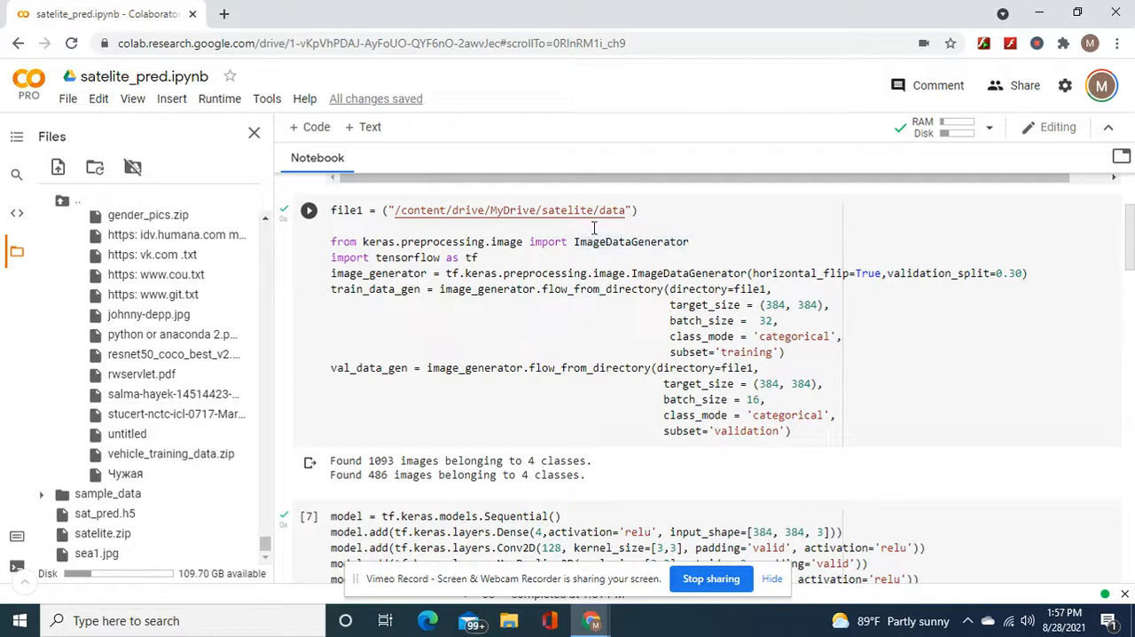
mouse_move(845, 291)
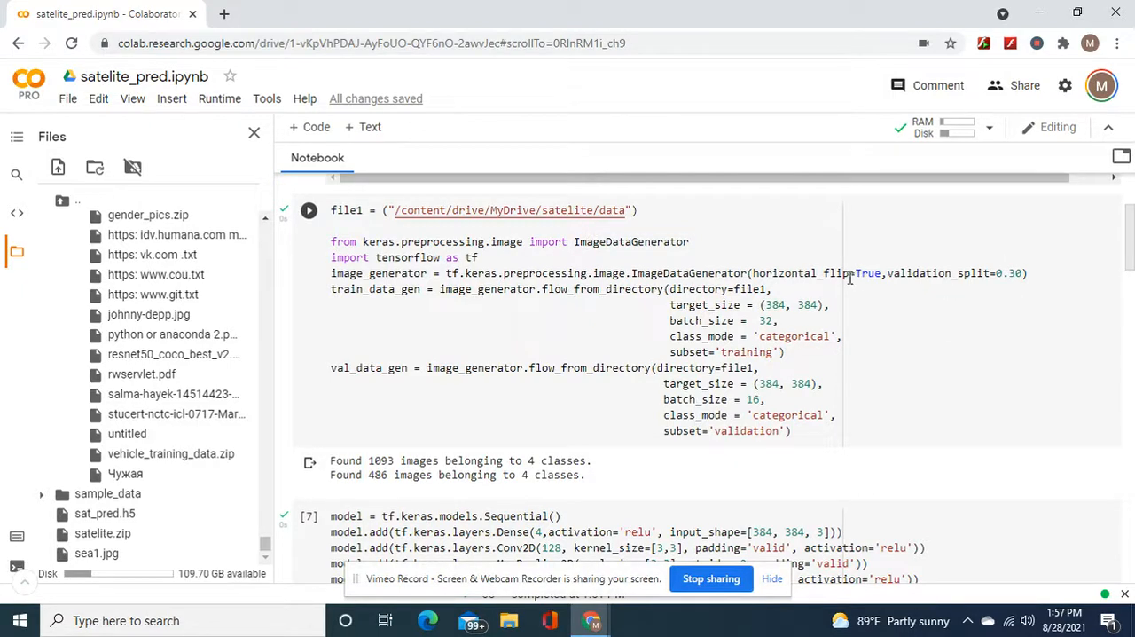
mouse_move(820, 293)
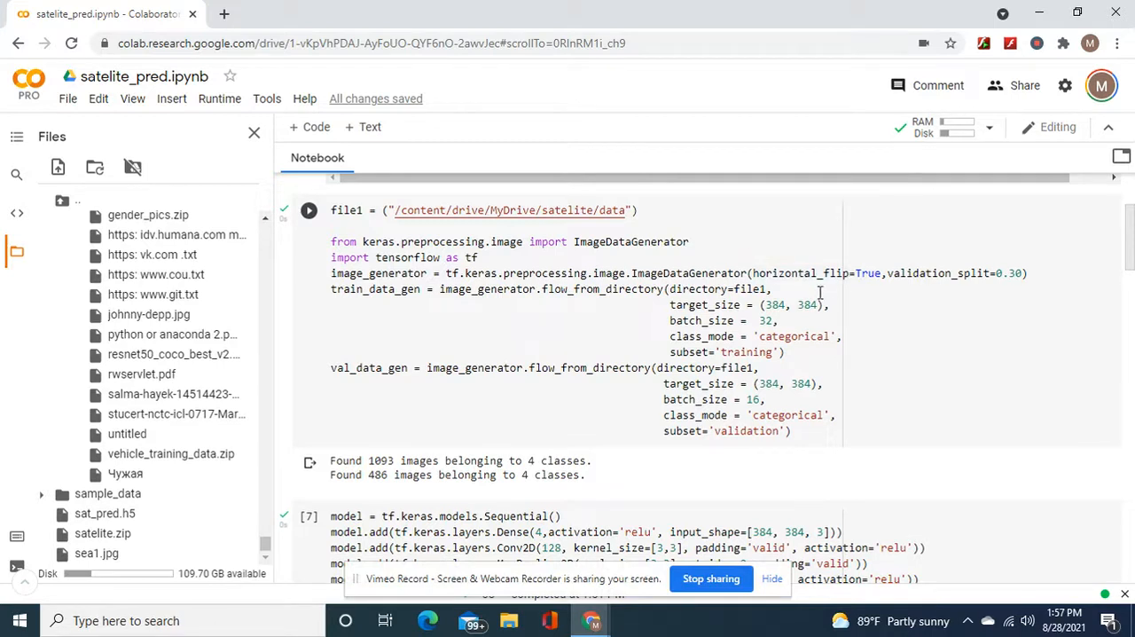
mouse_move(784, 340)
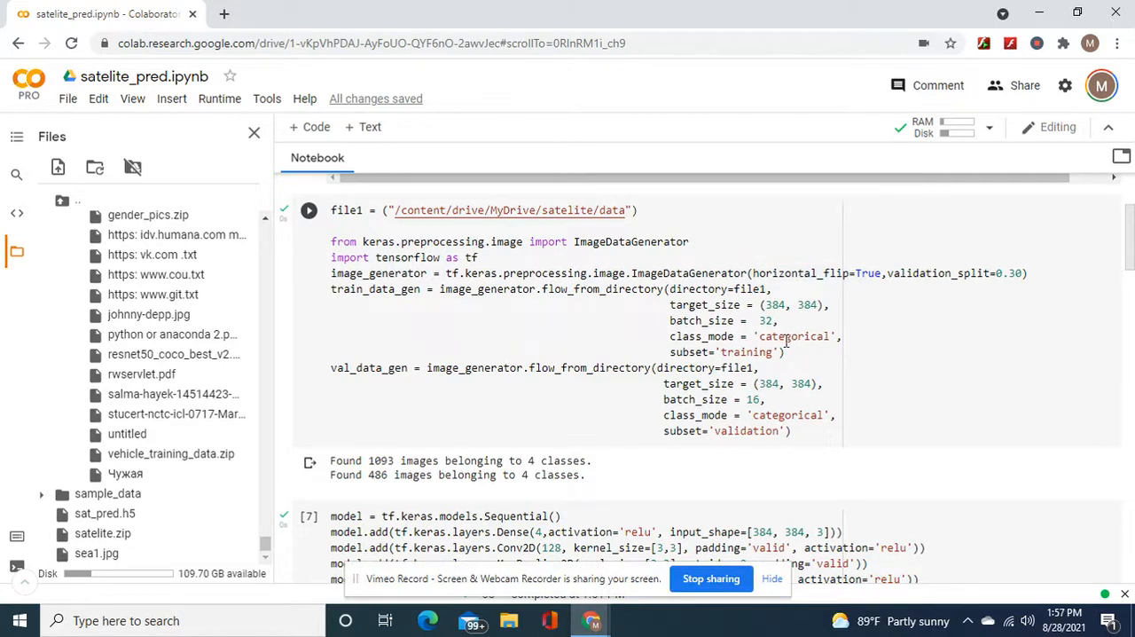
mouse_move(793, 383)
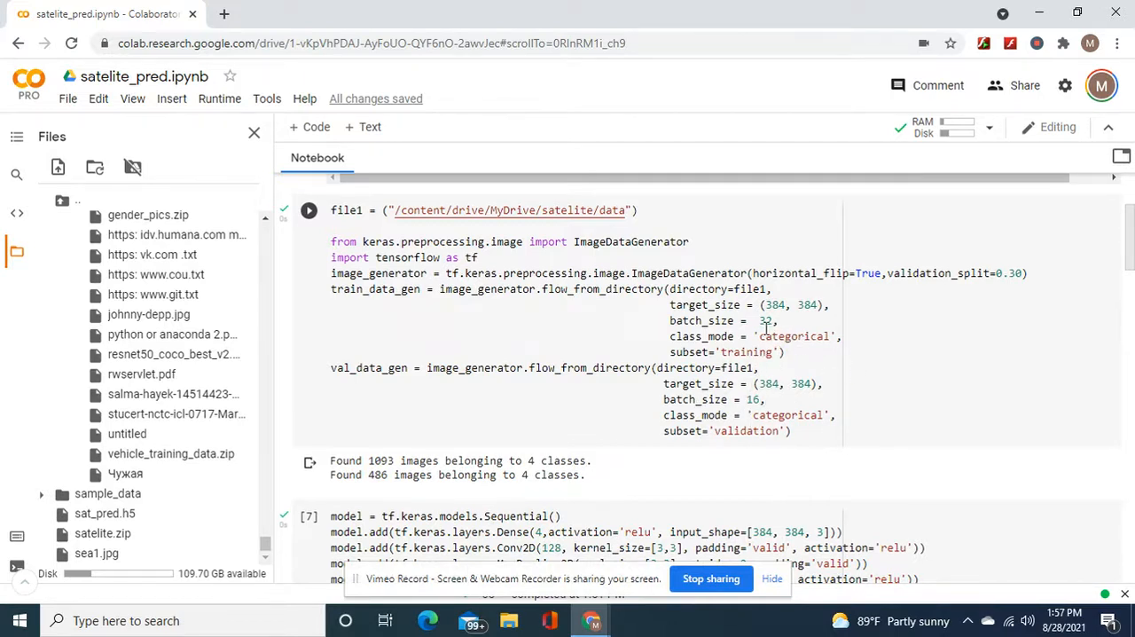
mouse_move(754, 333)
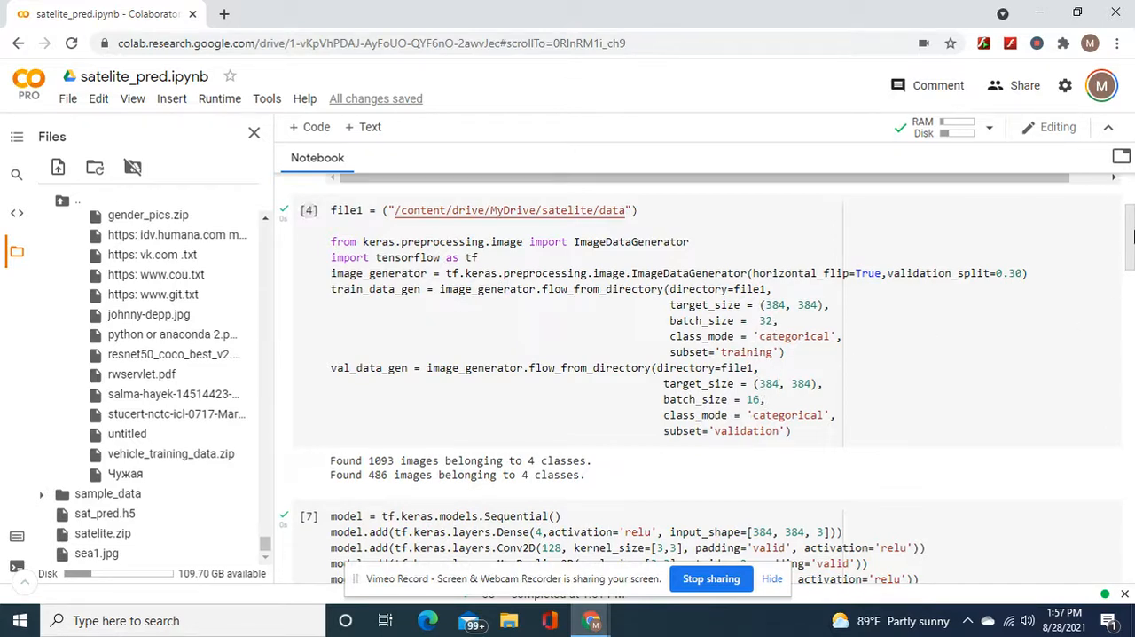
- Scroll down to the cell building the Sequential Keras CNN with Adam compile and summary
scroll(down, 3)
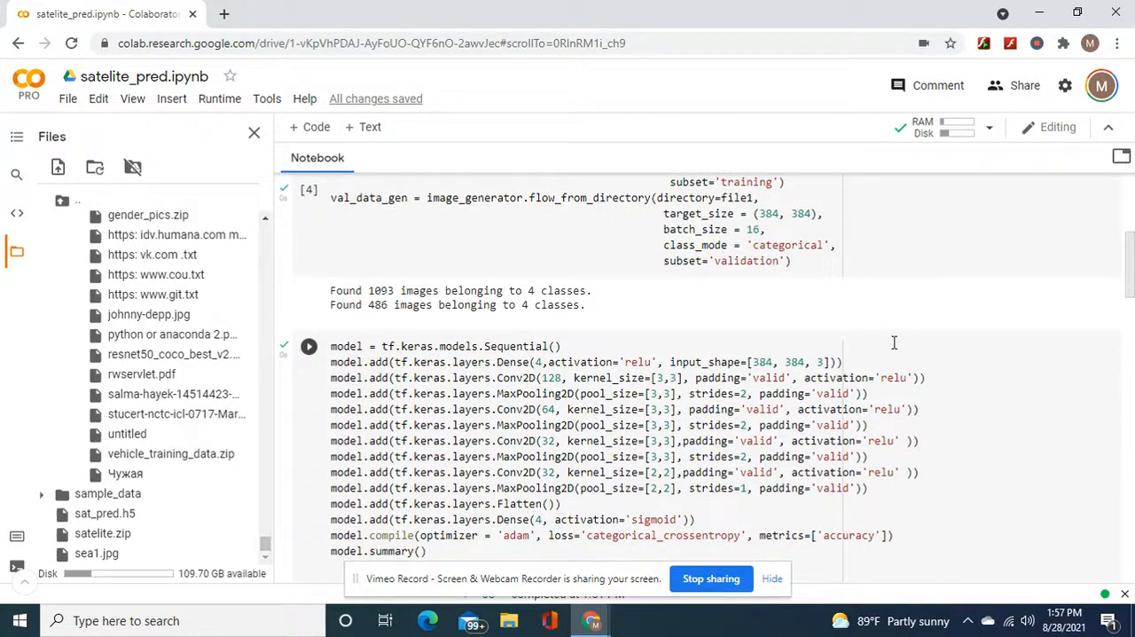
mouse_move(536, 371)
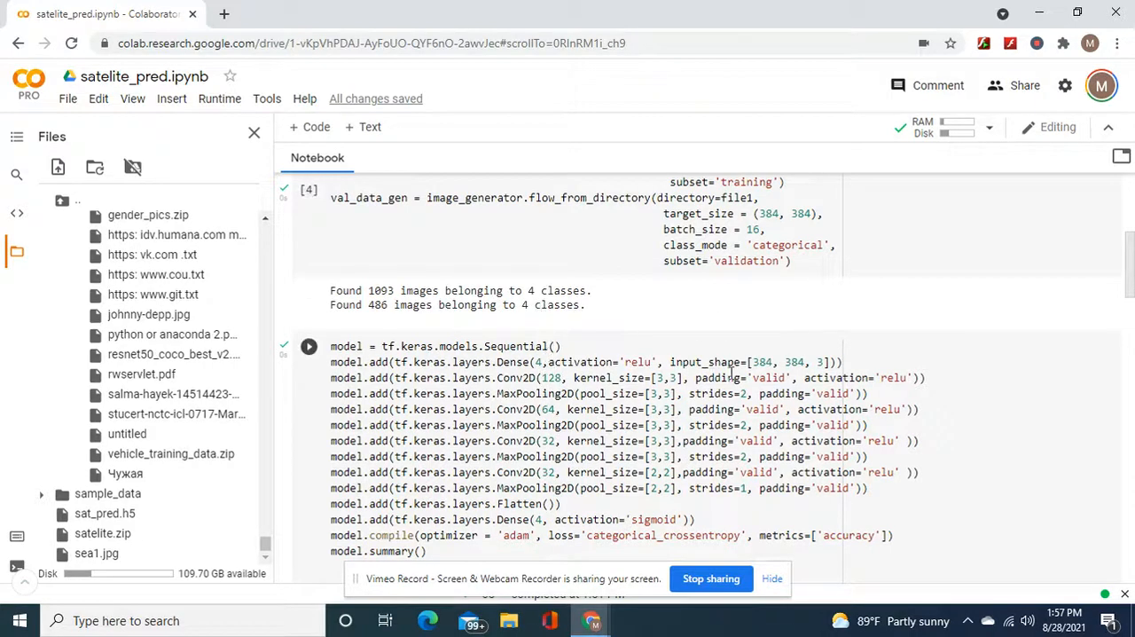
mouse_move(807, 384)
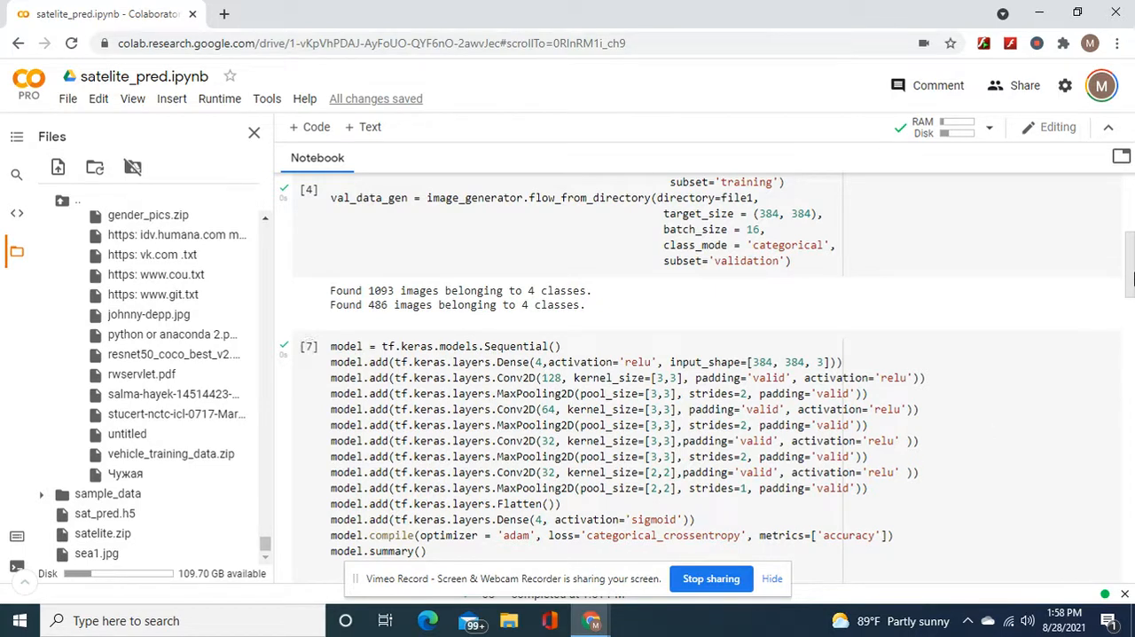
- Scroll through the model cell into the model.summary() table listing layer shapes and parameter counts
scroll(down, 3)
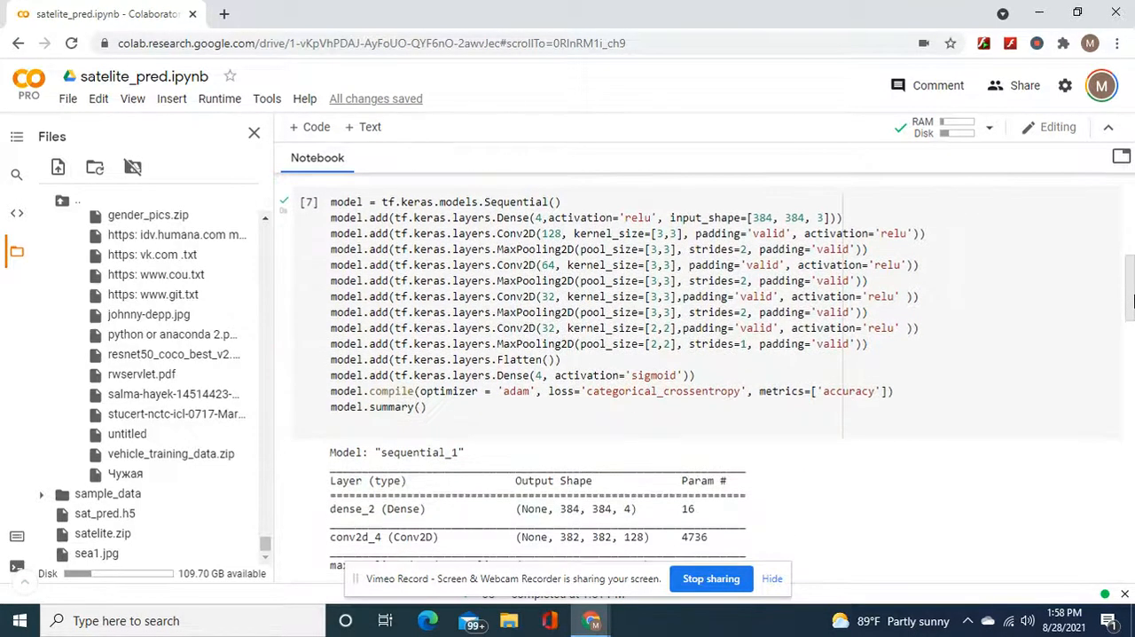
scroll(up, 3)
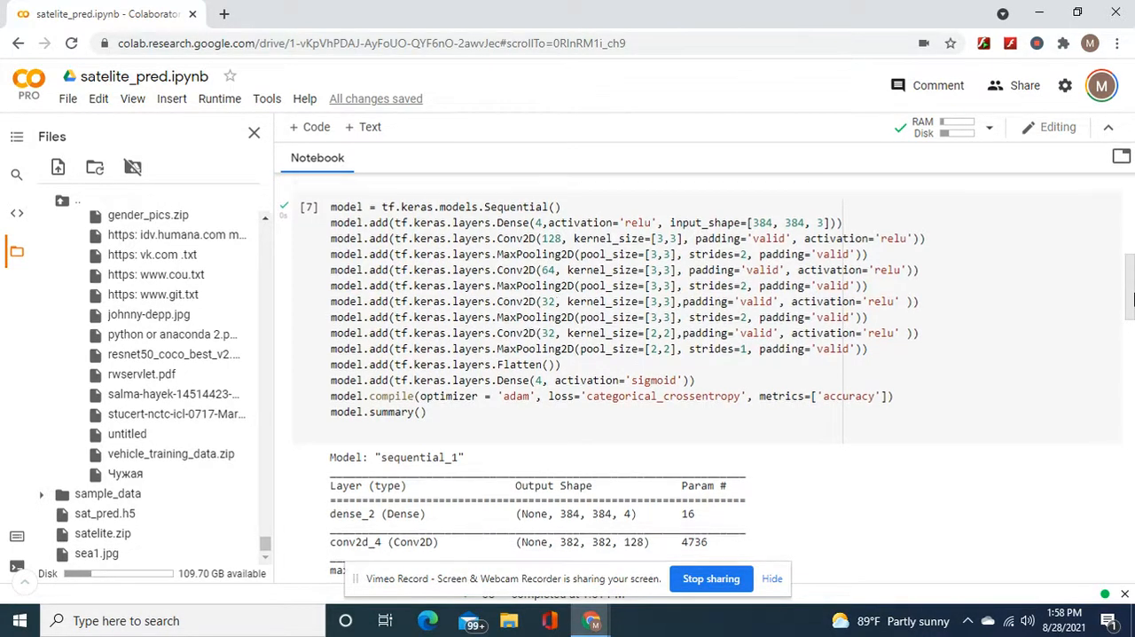
scroll(down, 3)
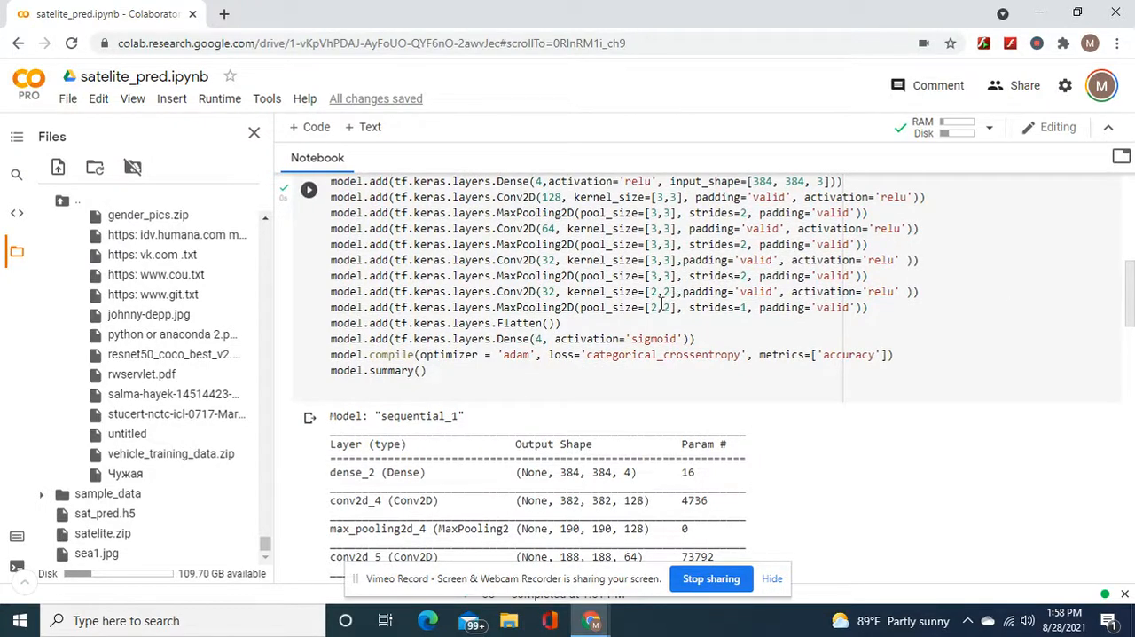
mouse_move(601, 348)
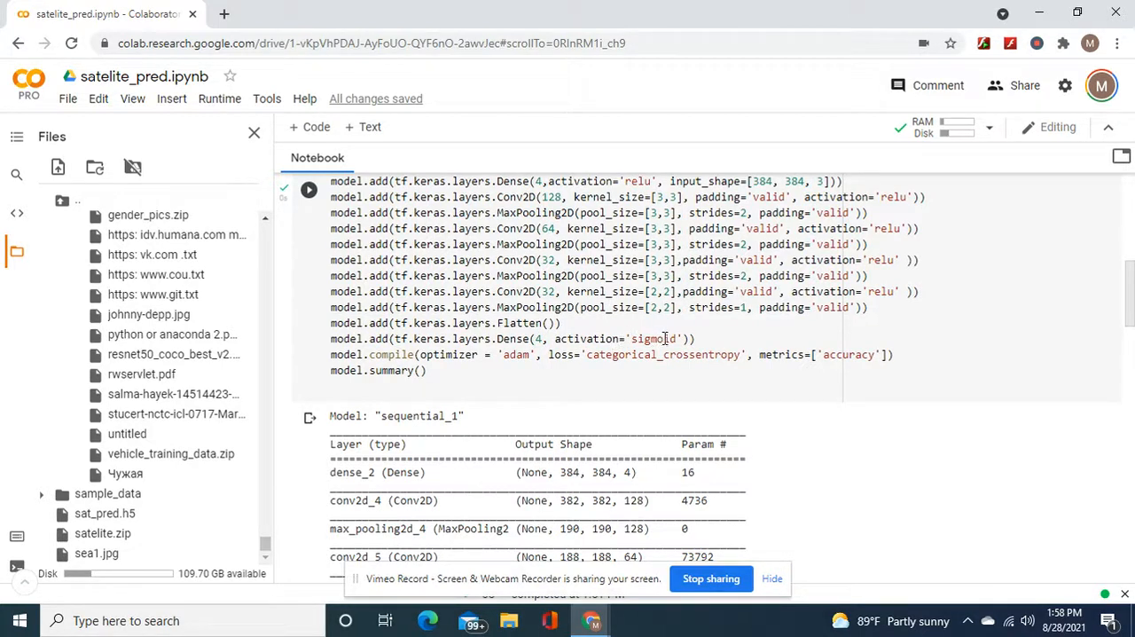
click(308, 188)
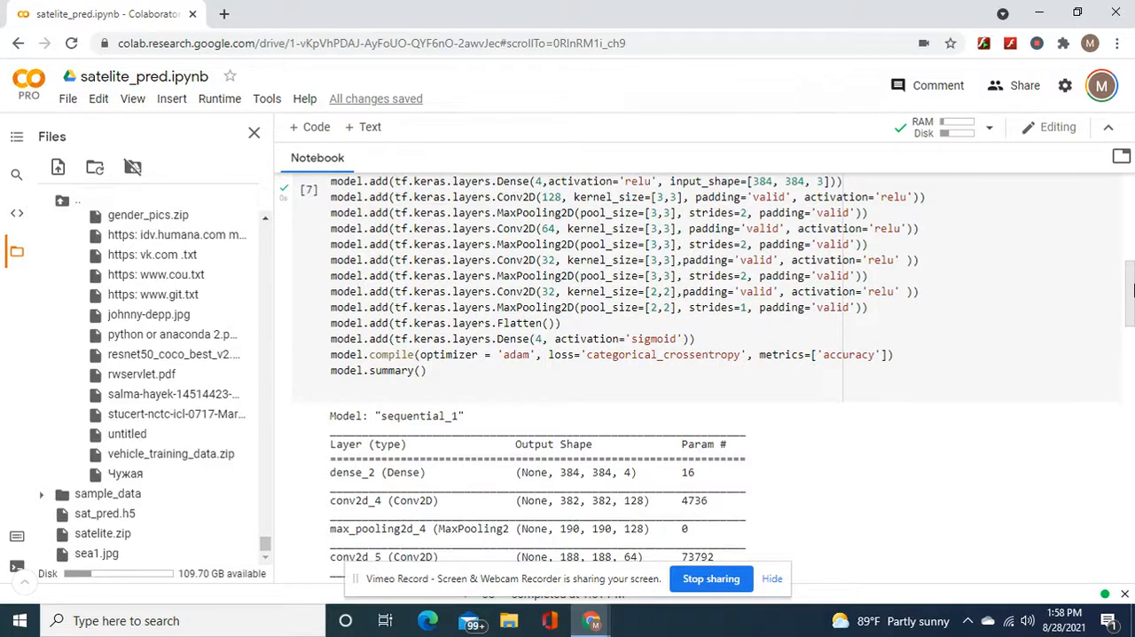
scroll(down, 3)
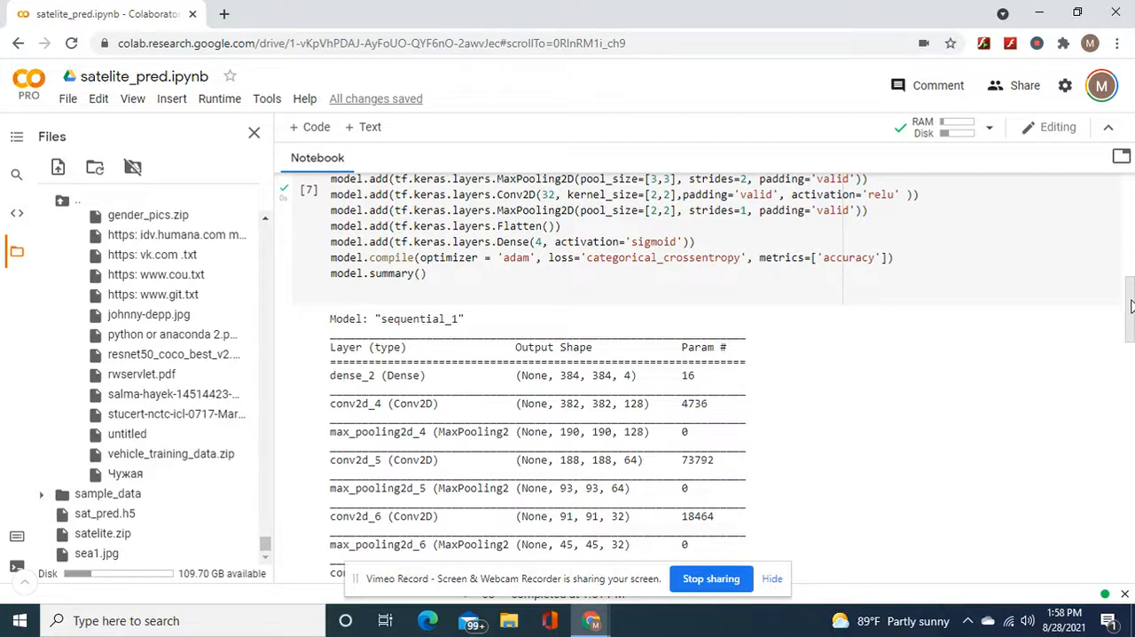
scroll(up, 3)
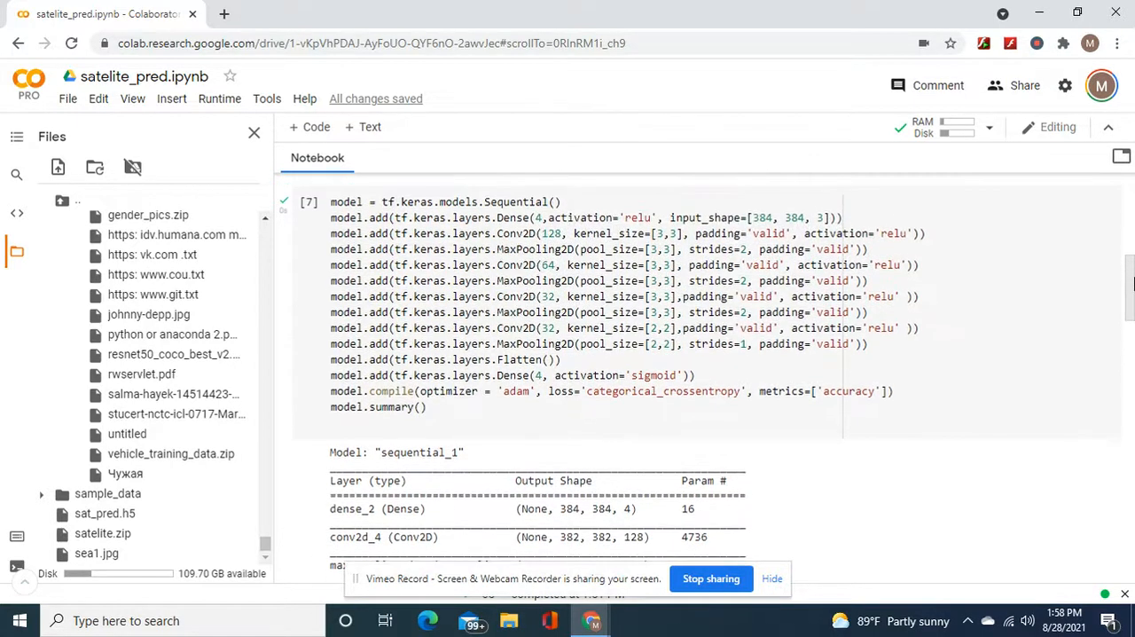
scroll(down, 3)
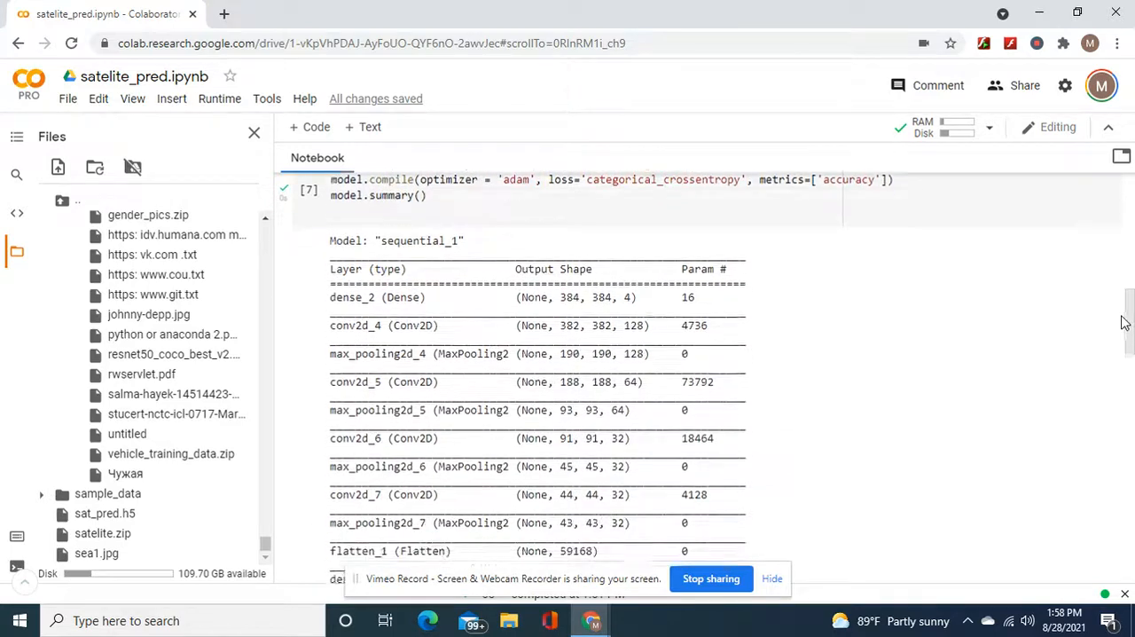
- Scroll to the 337,812-parameter total, the five-epoch ~0.96 accuracy training log and the model.save cell
scroll(down, 3)
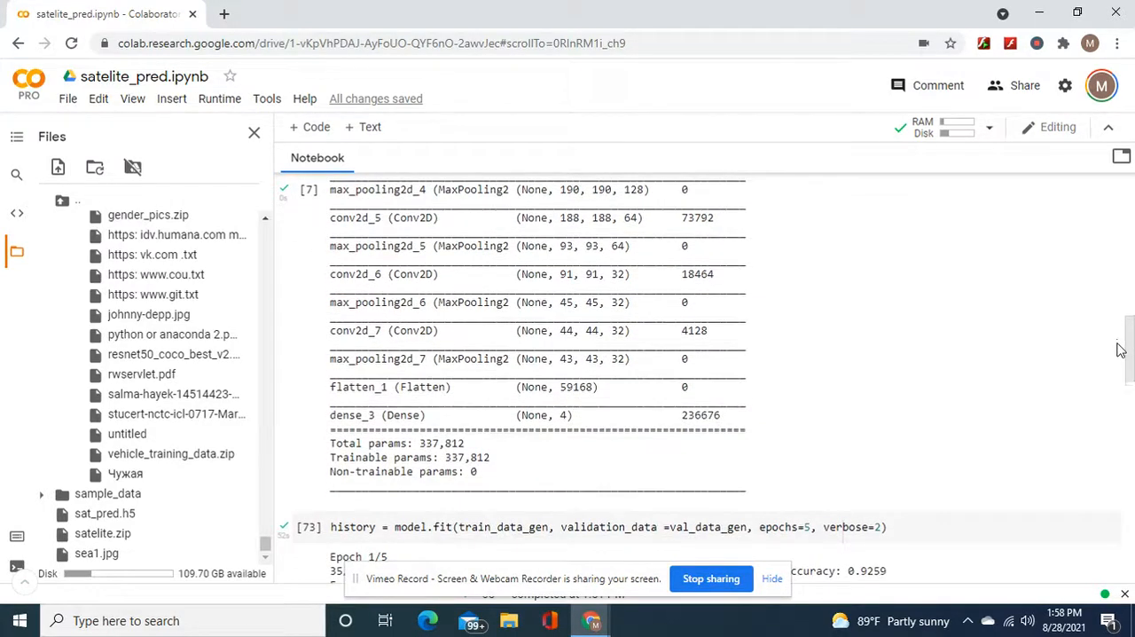
scroll(down, 3)
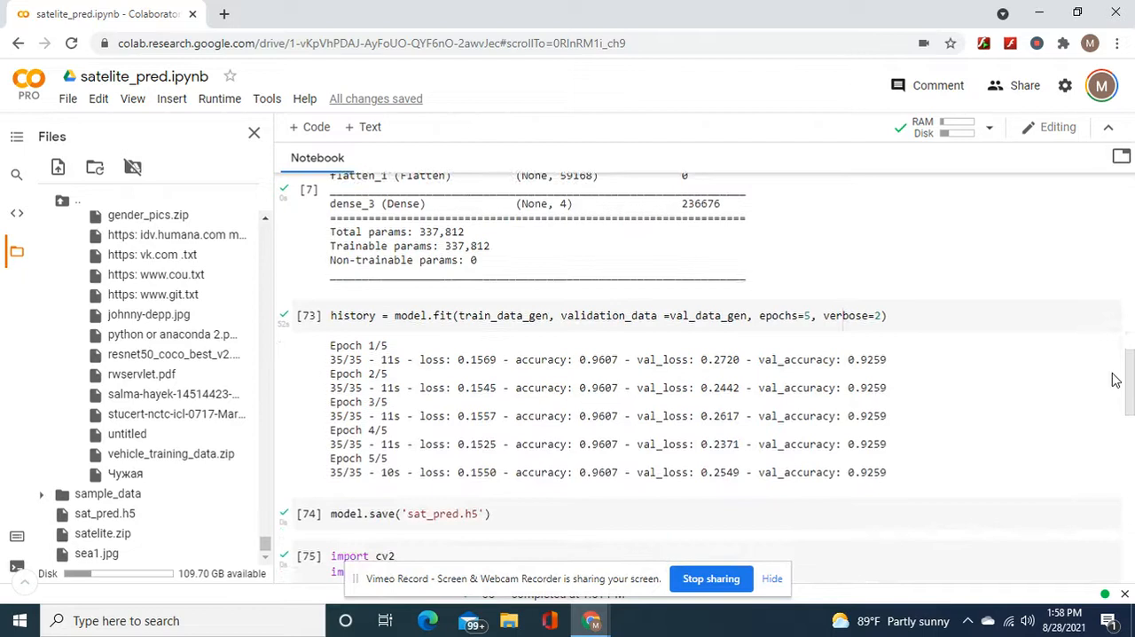
scroll(down, 3)
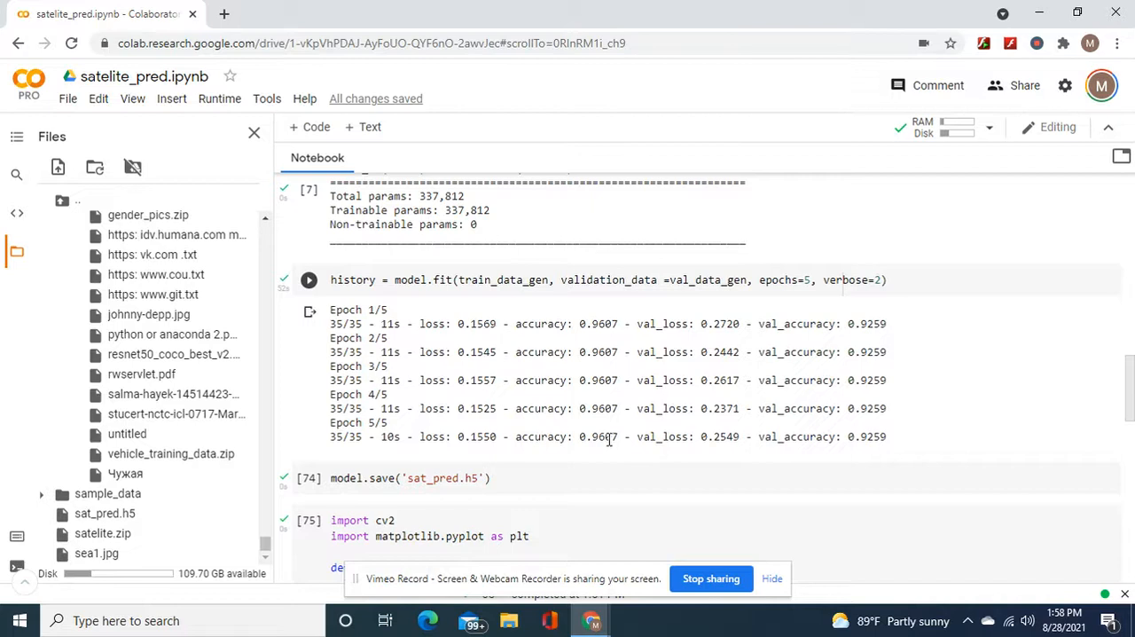
mouse_move(706, 436)
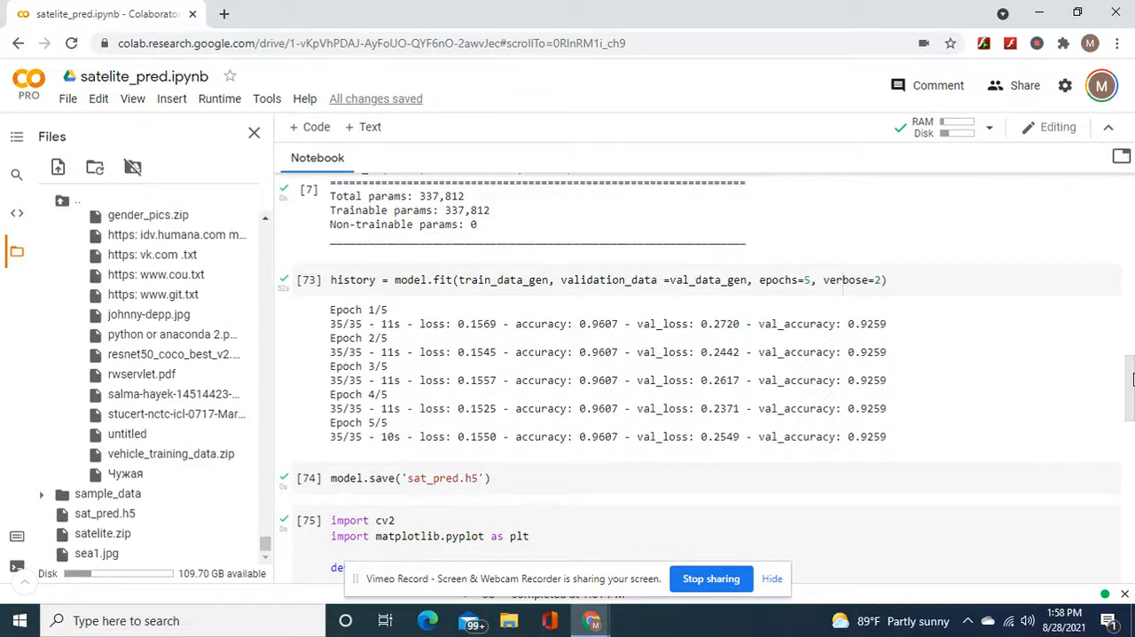
scroll(down, 3)
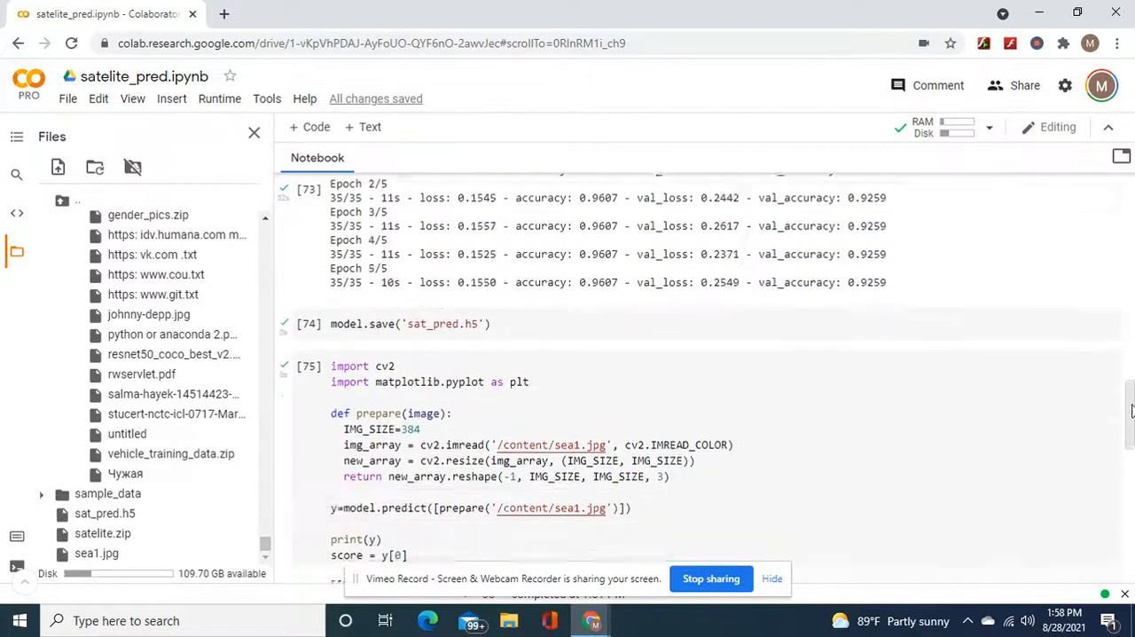
scroll(down, 3)
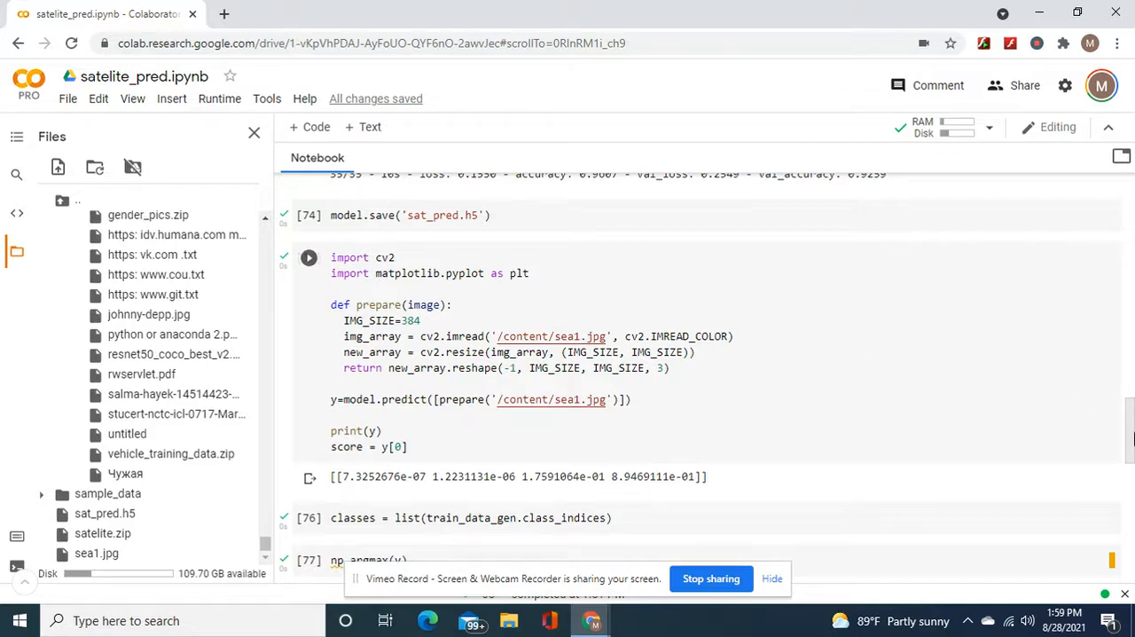
click(308, 257)
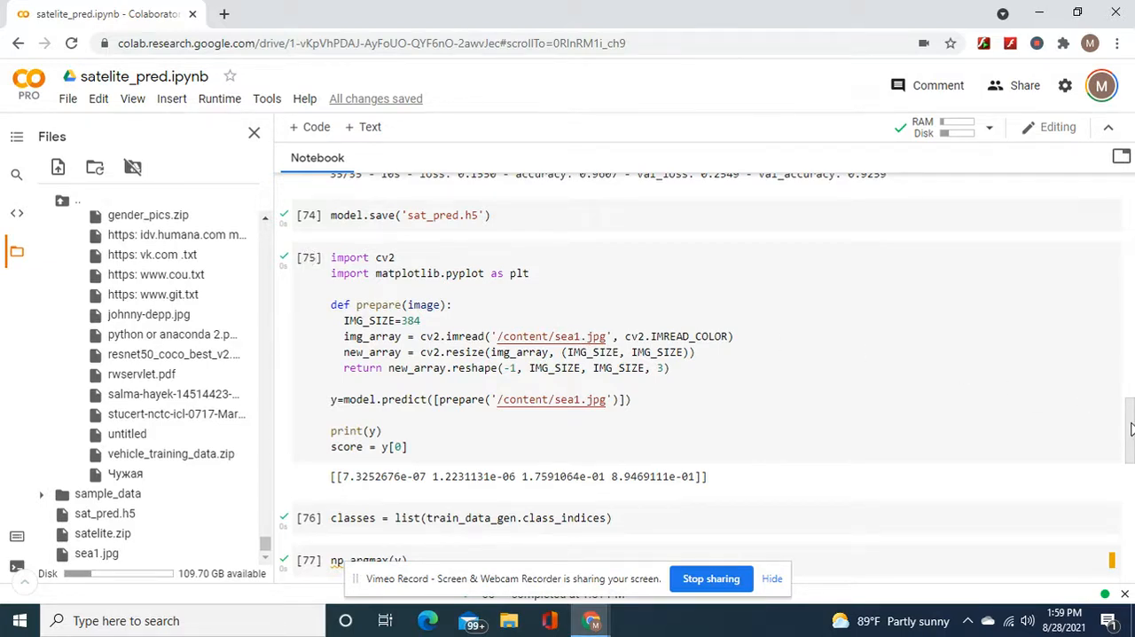
scroll(down, 3)
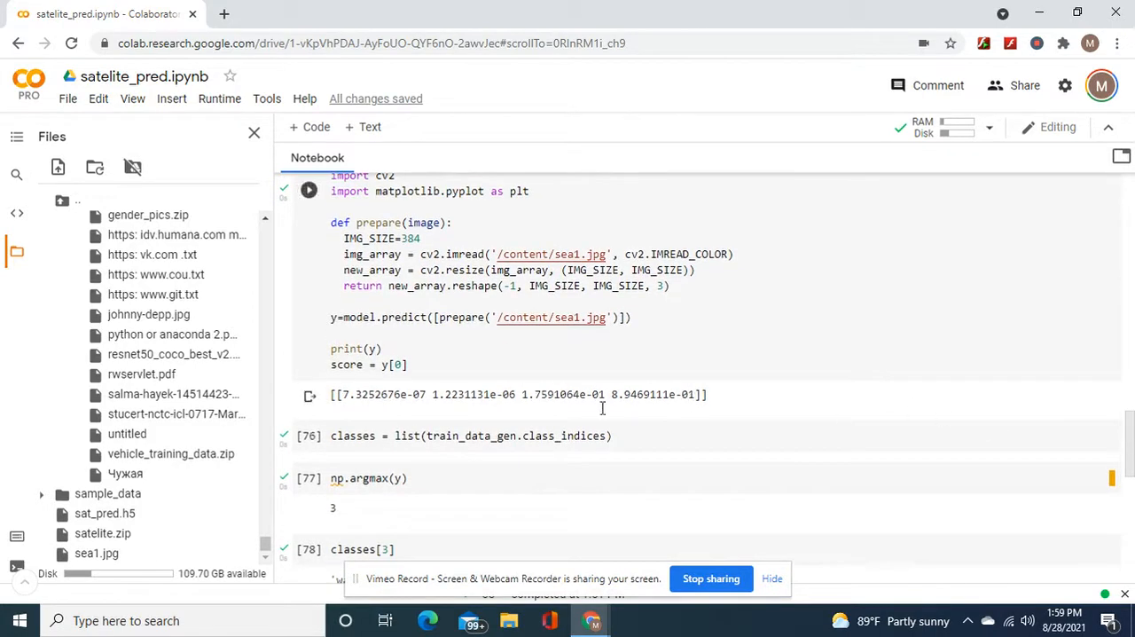
mouse_move(486, 351)
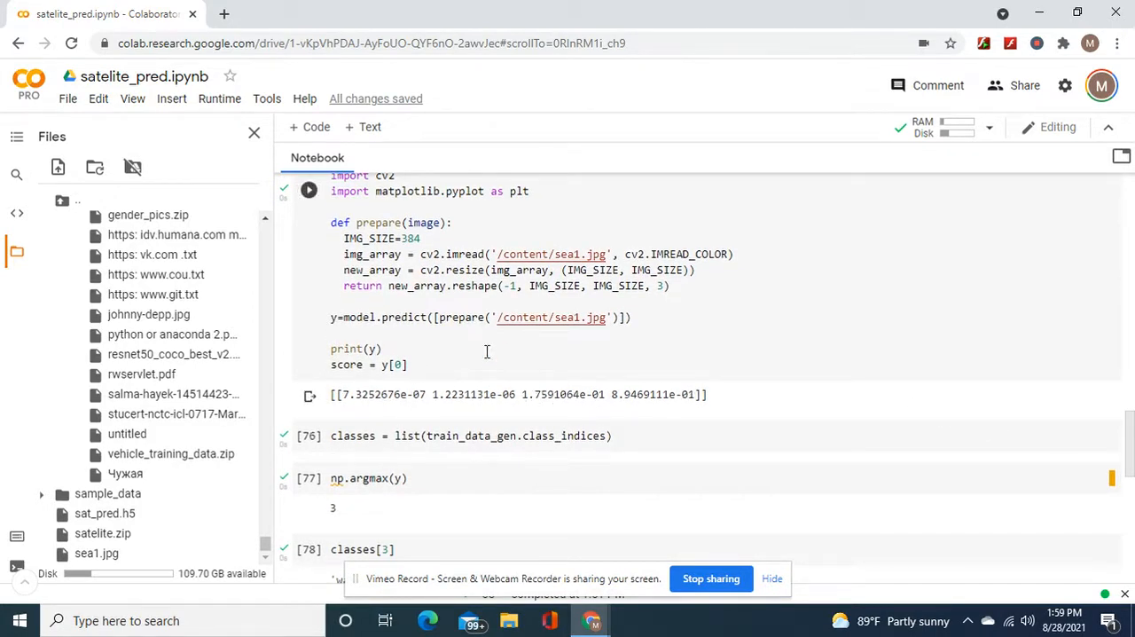
mouse_move(553, 410)
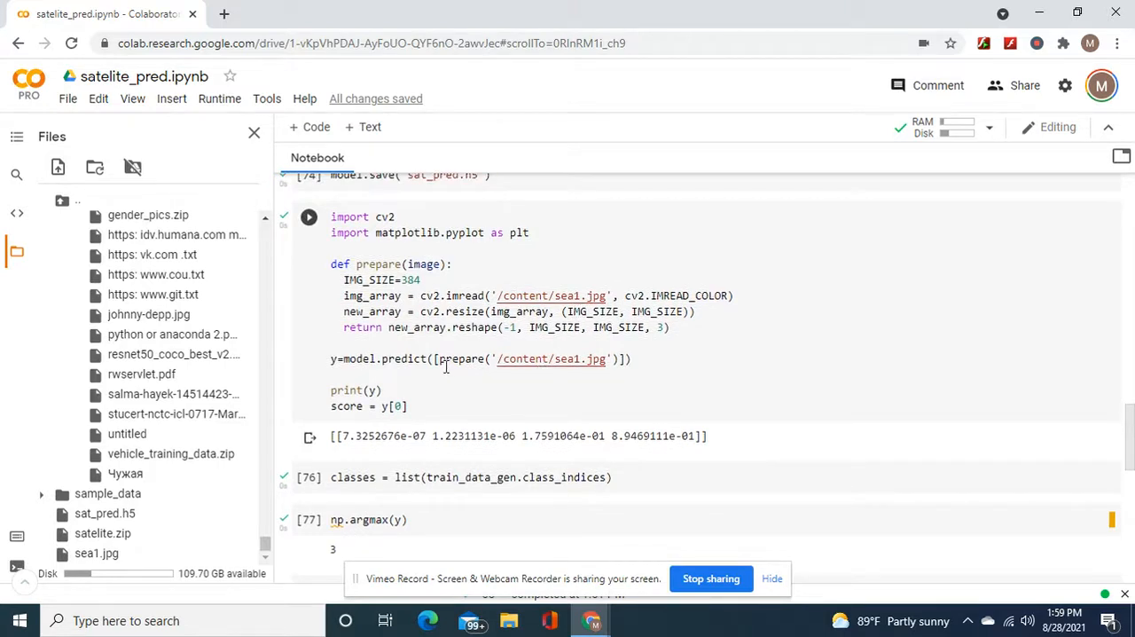
mouse_move(877, 465)
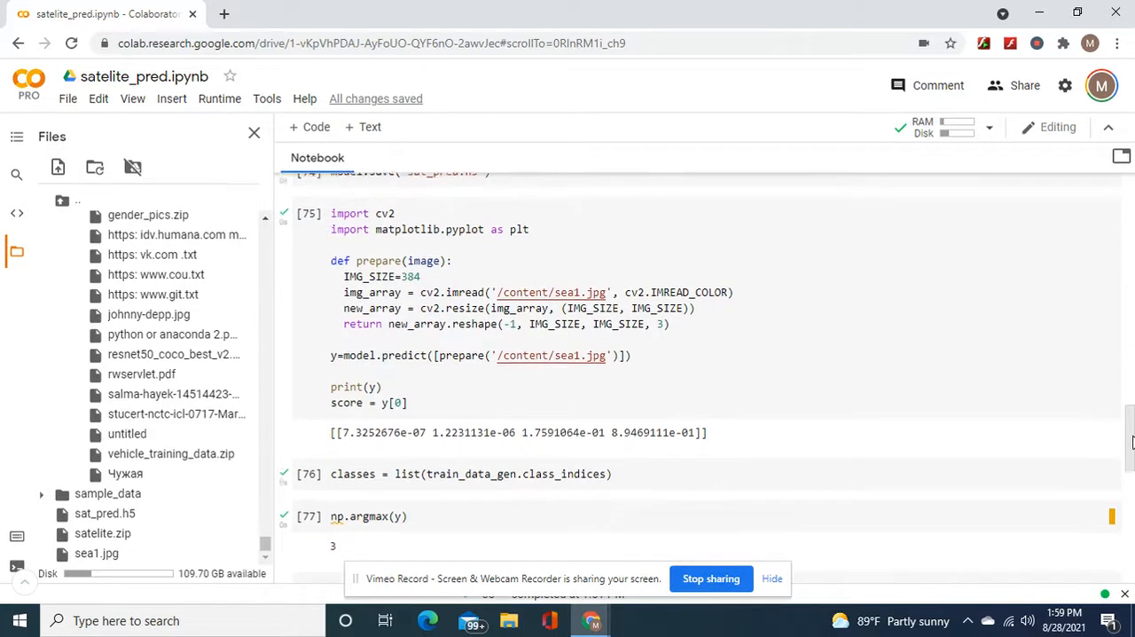
scroll(up, 3)
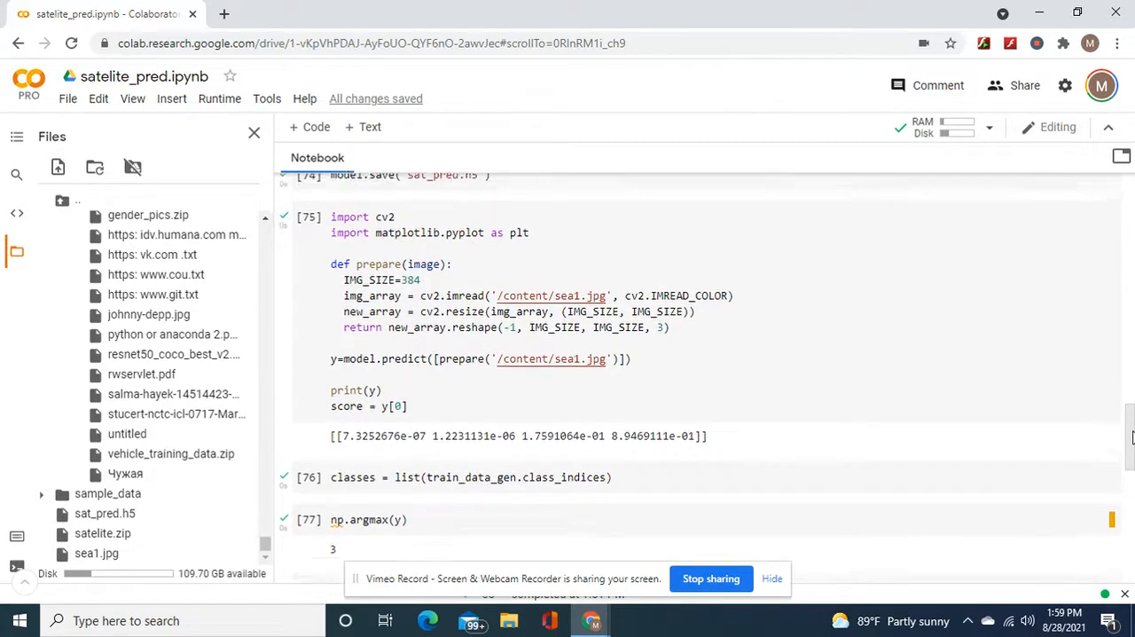
scroll(up, 3)
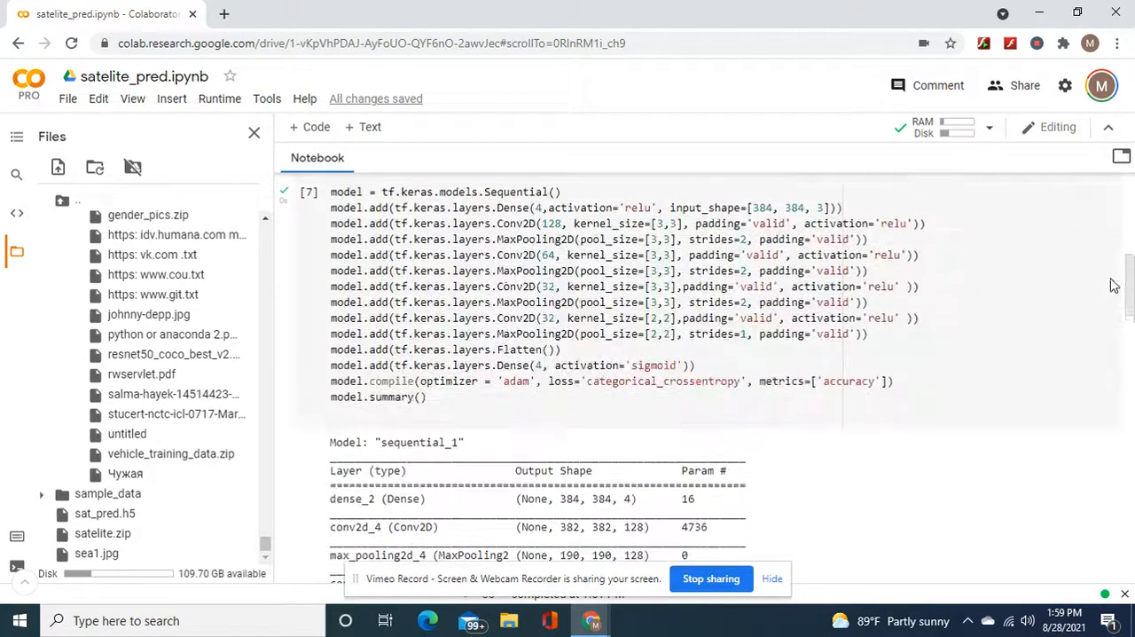
scroll(up, 3)
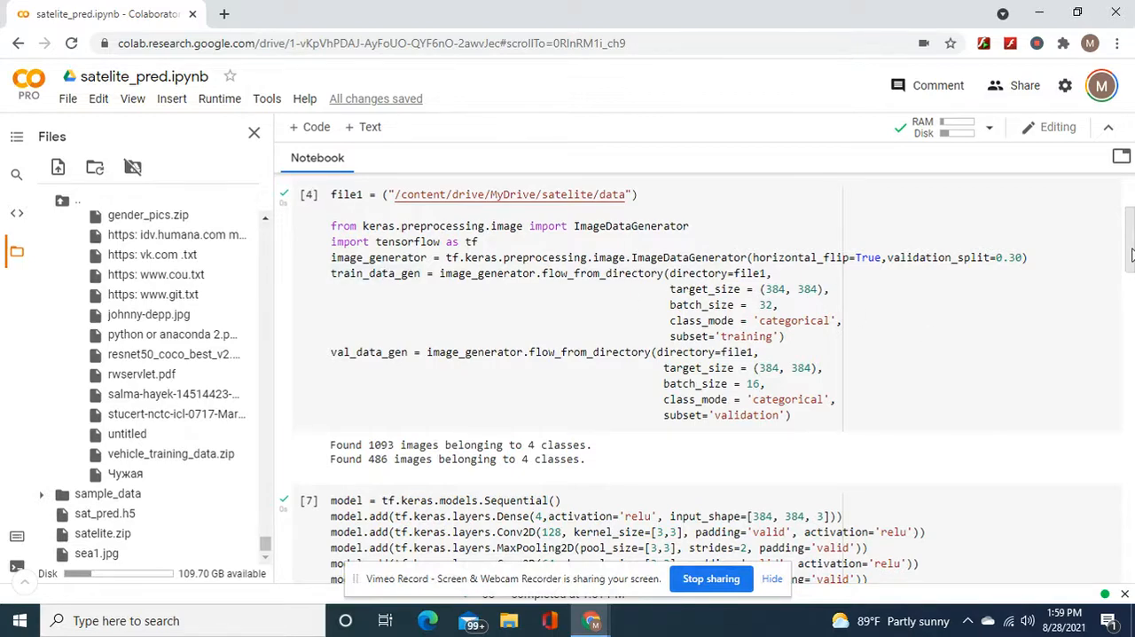
scroll(down, 3)
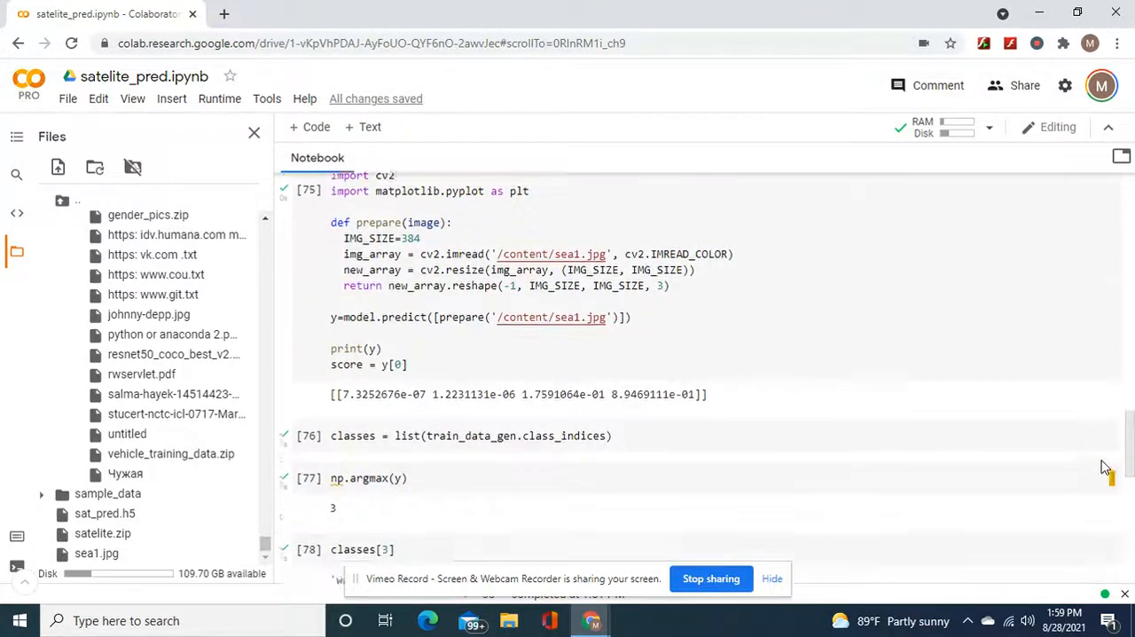
scroll(down, 3)
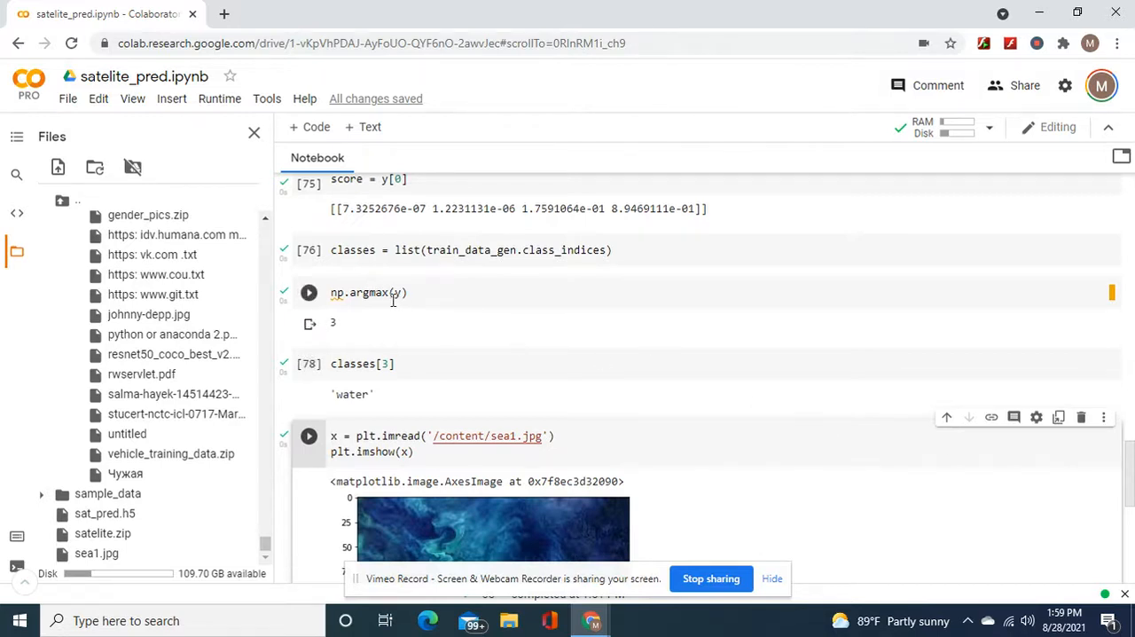
click(369, 291)
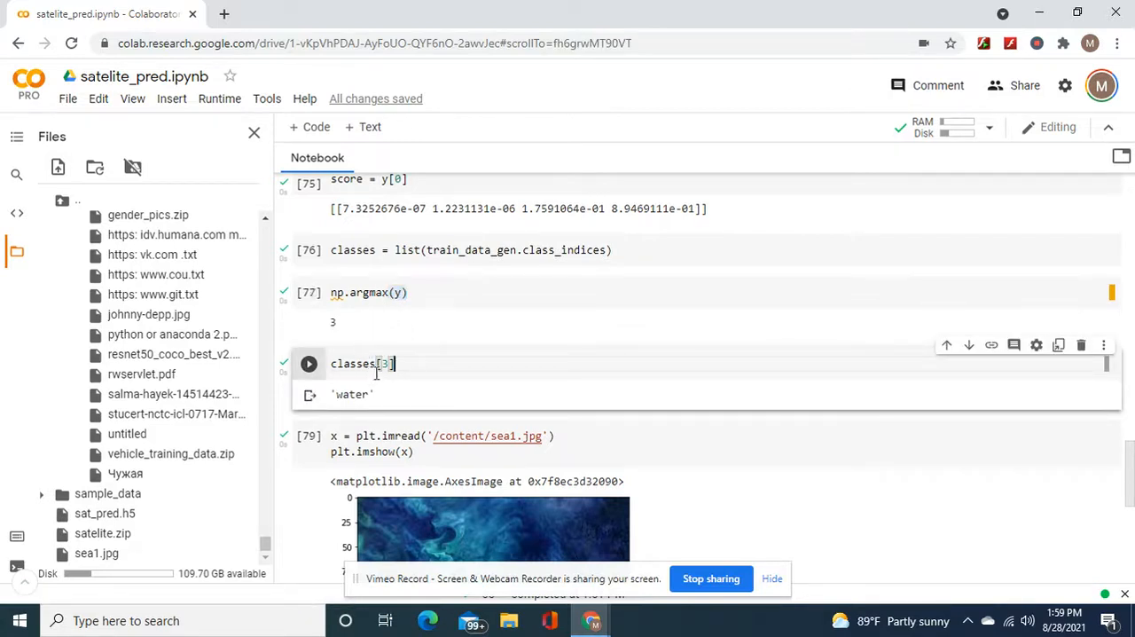
mouse_move(351, 364)
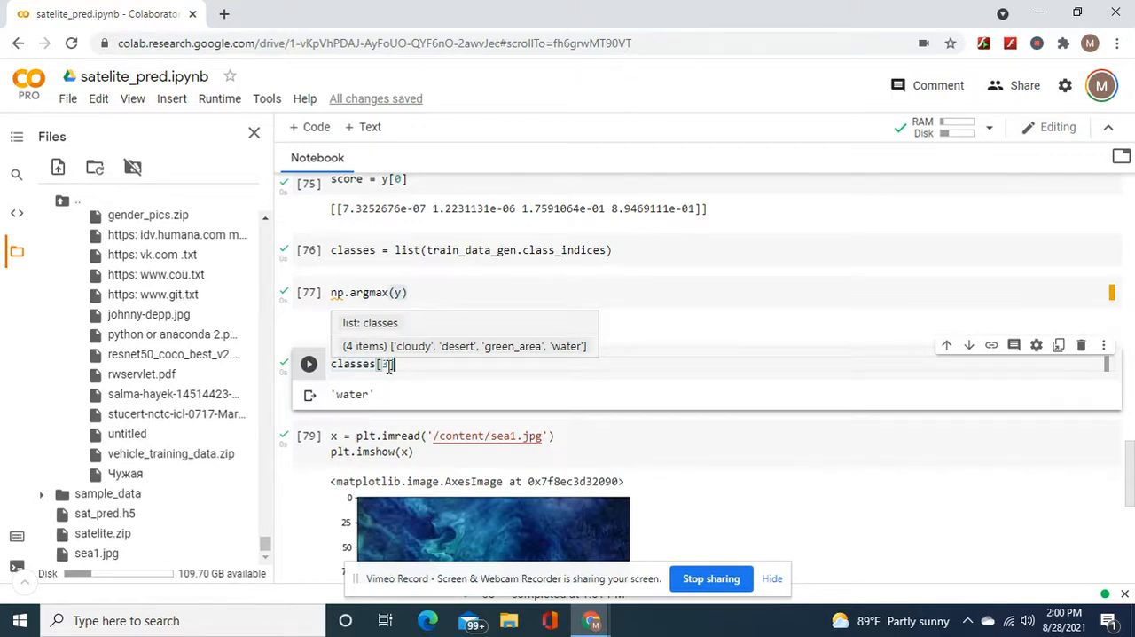
click(713, 377)
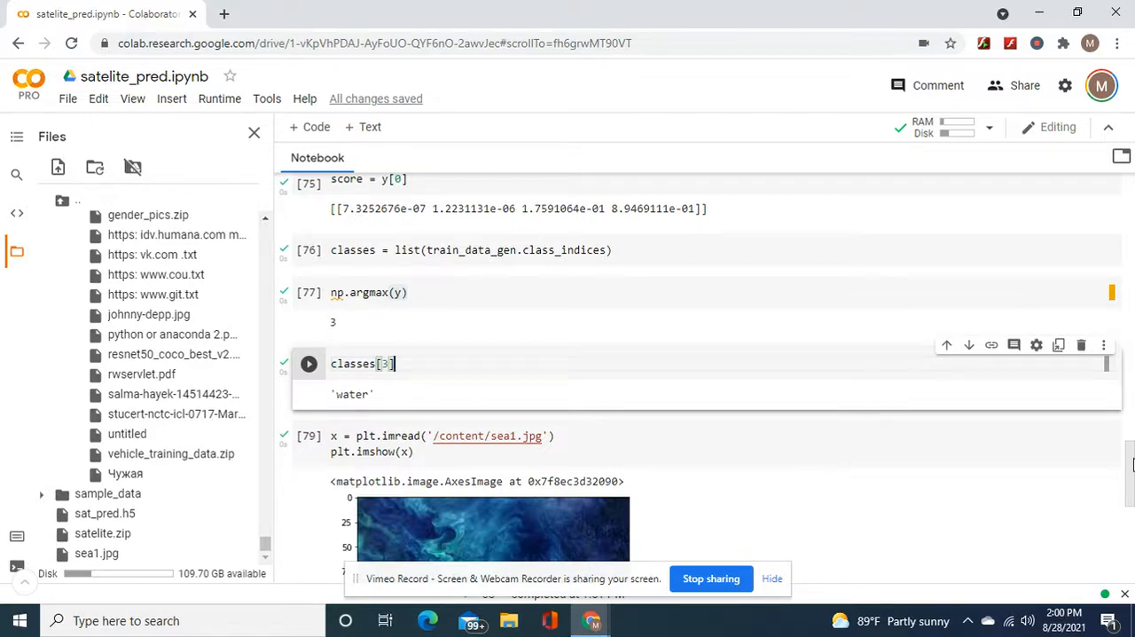
scroll(down, 3)
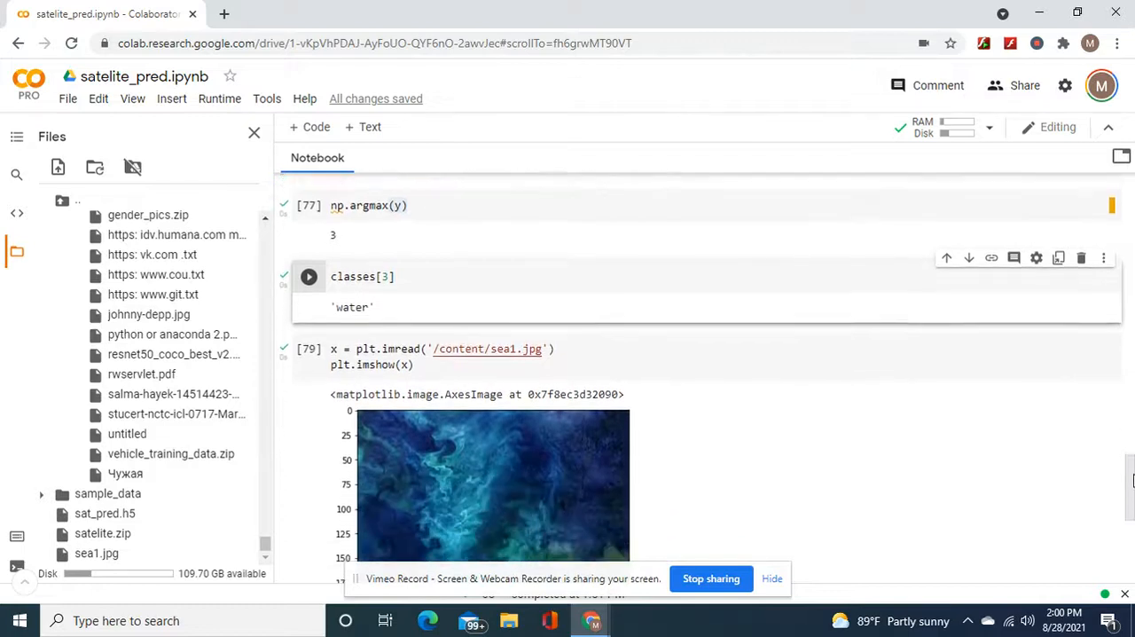
scroll(up, 3)
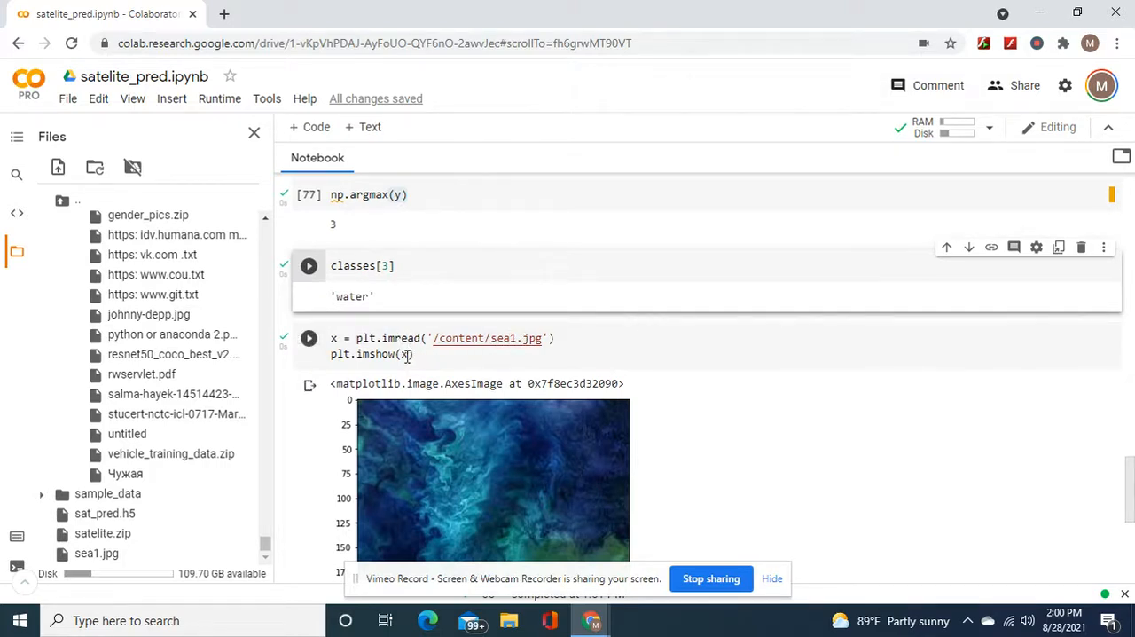
click(309, 337)
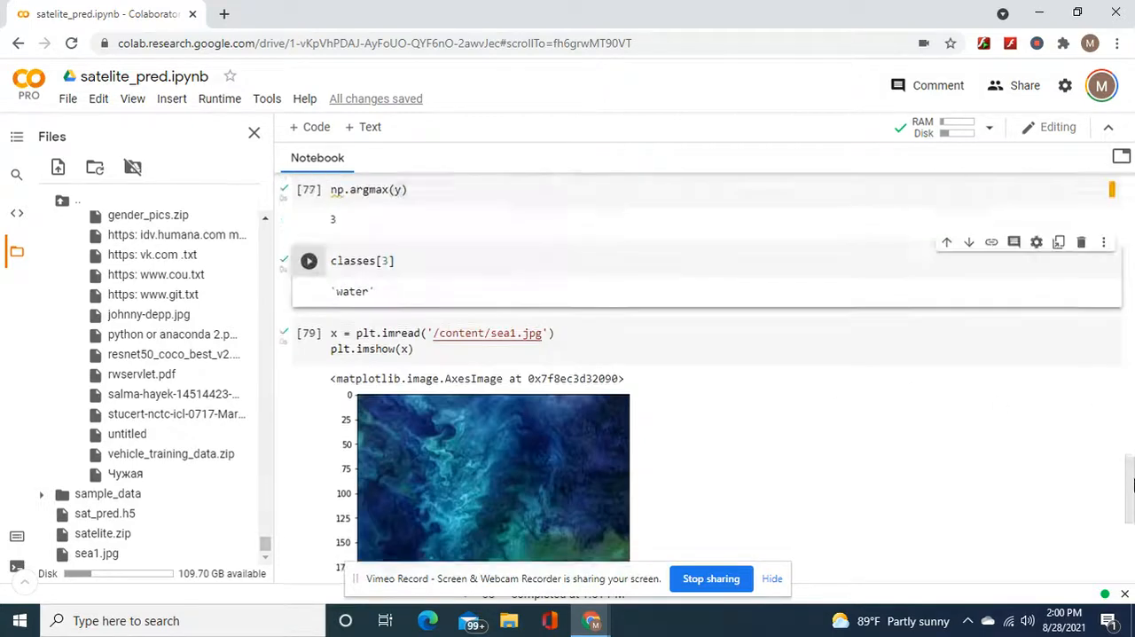
scroll(up, 3)
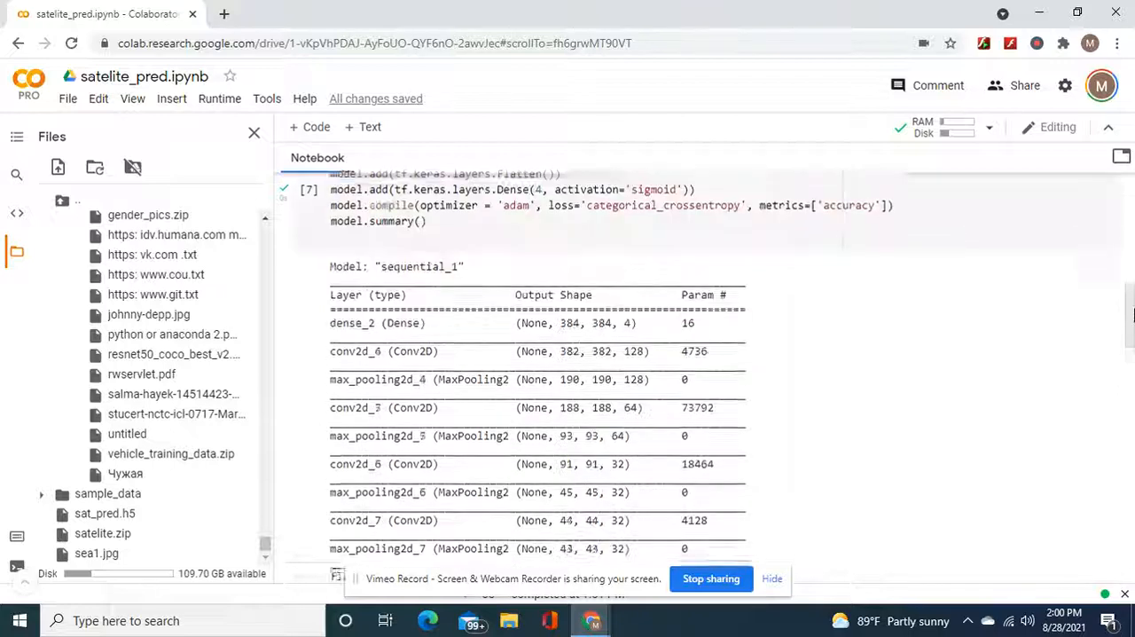
scroll(up, 3)
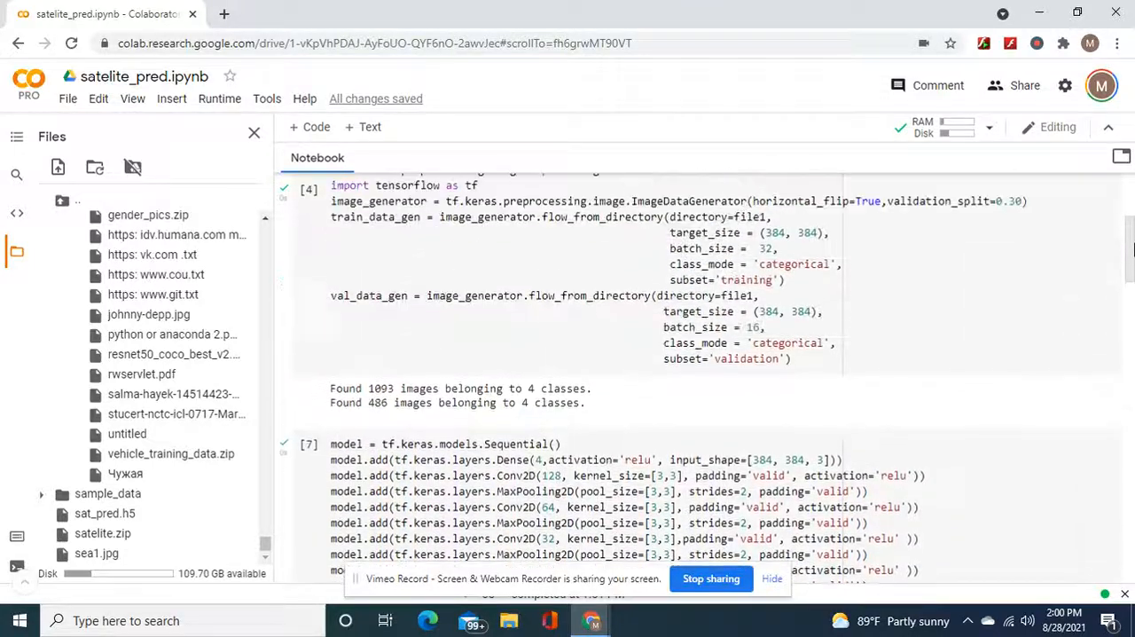
scroll(up, 3)
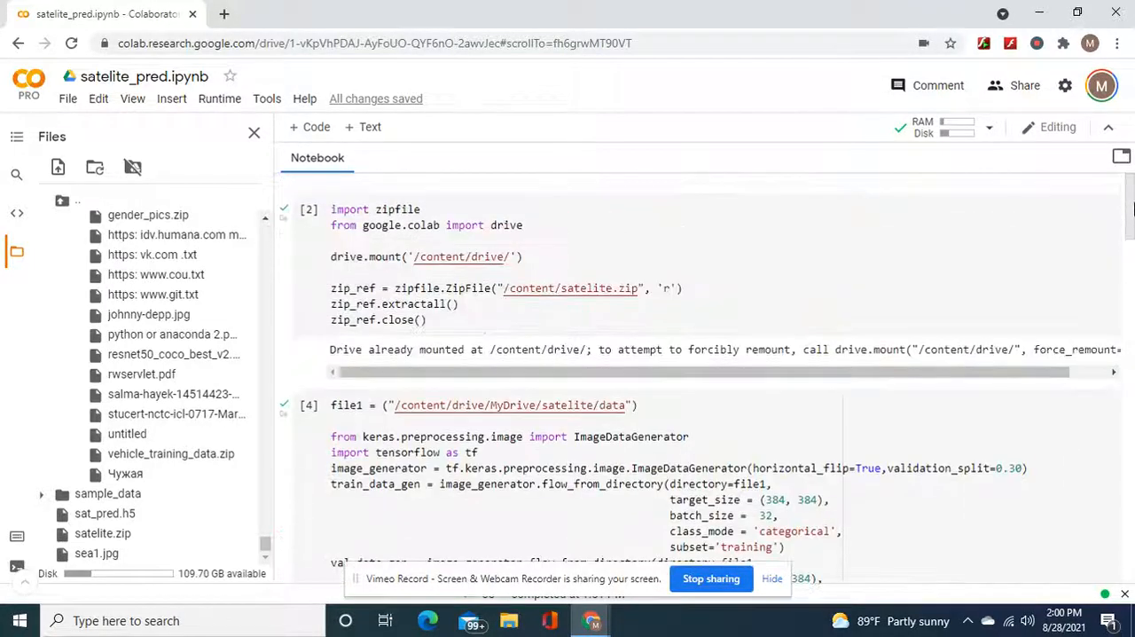
scroll(down, 3)
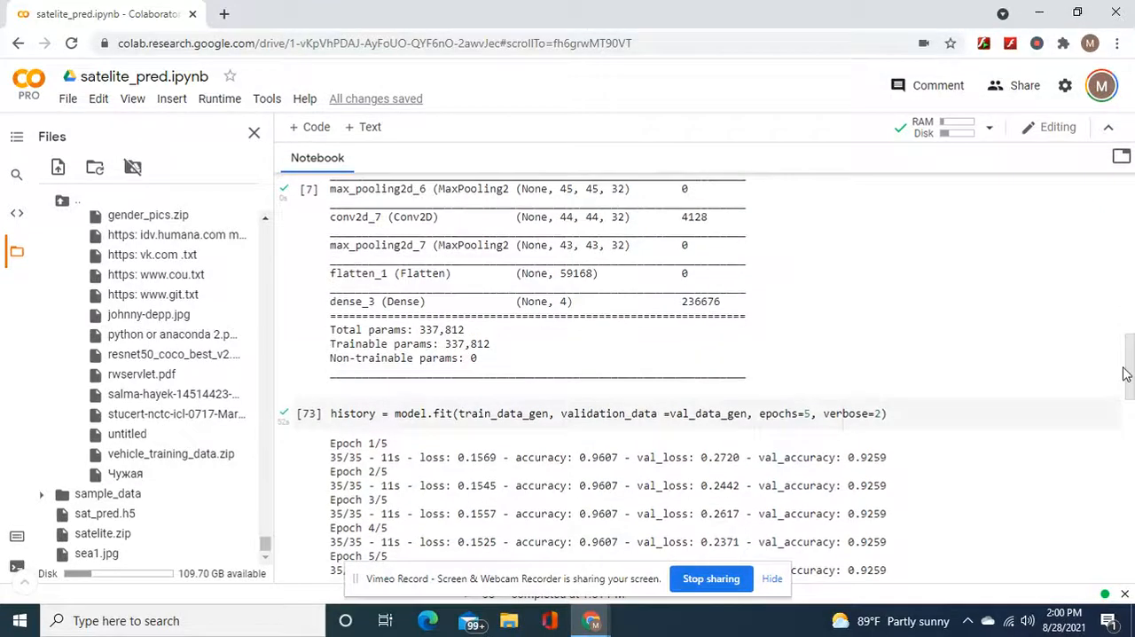
scroll(down, 3)
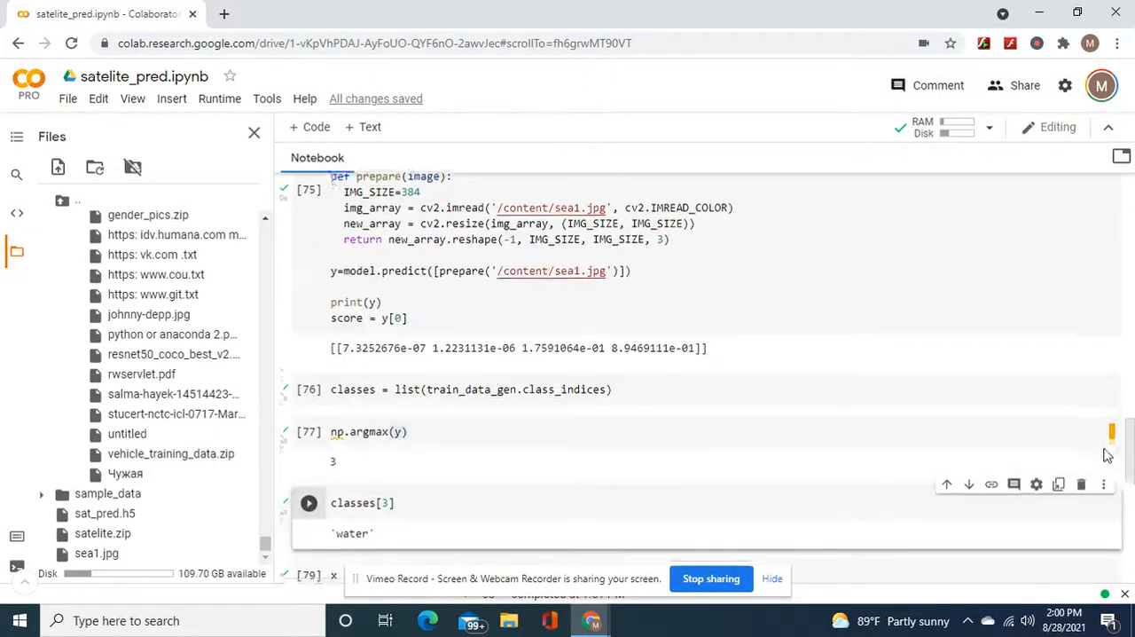
scroll(down, 3)
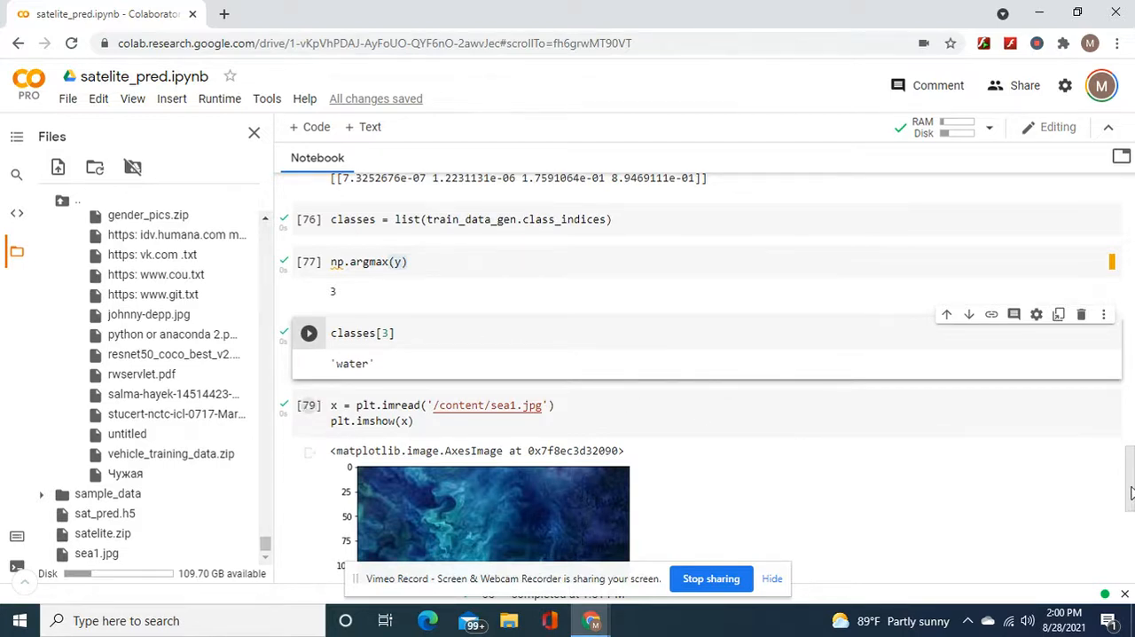
scroll(up, 3)
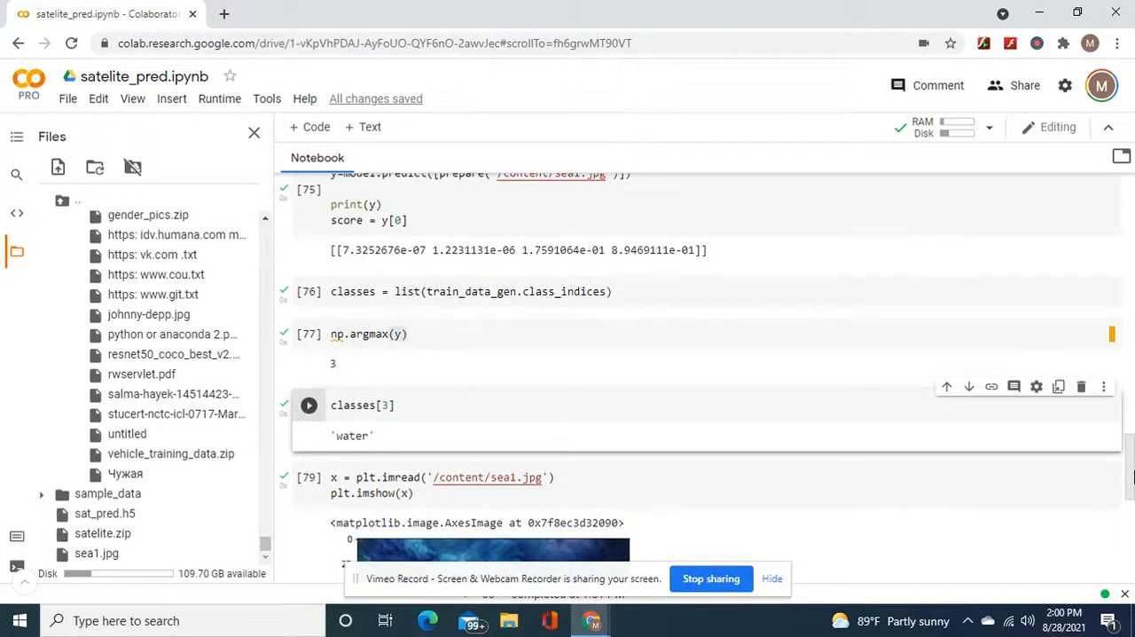
scroll(up, 3)
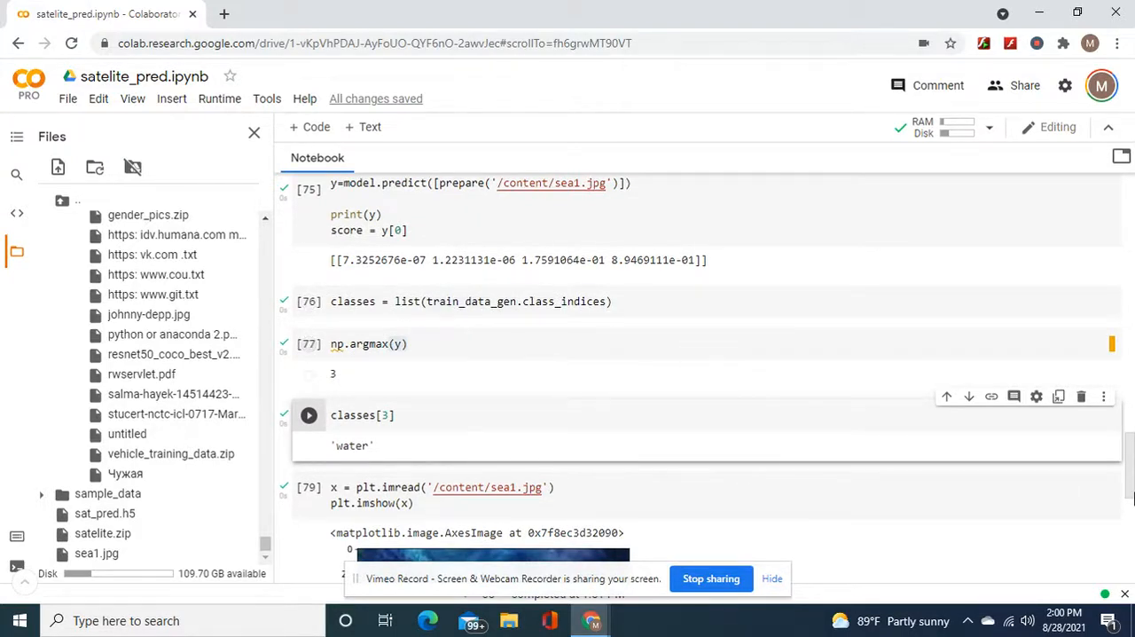
scroll(up, 3)
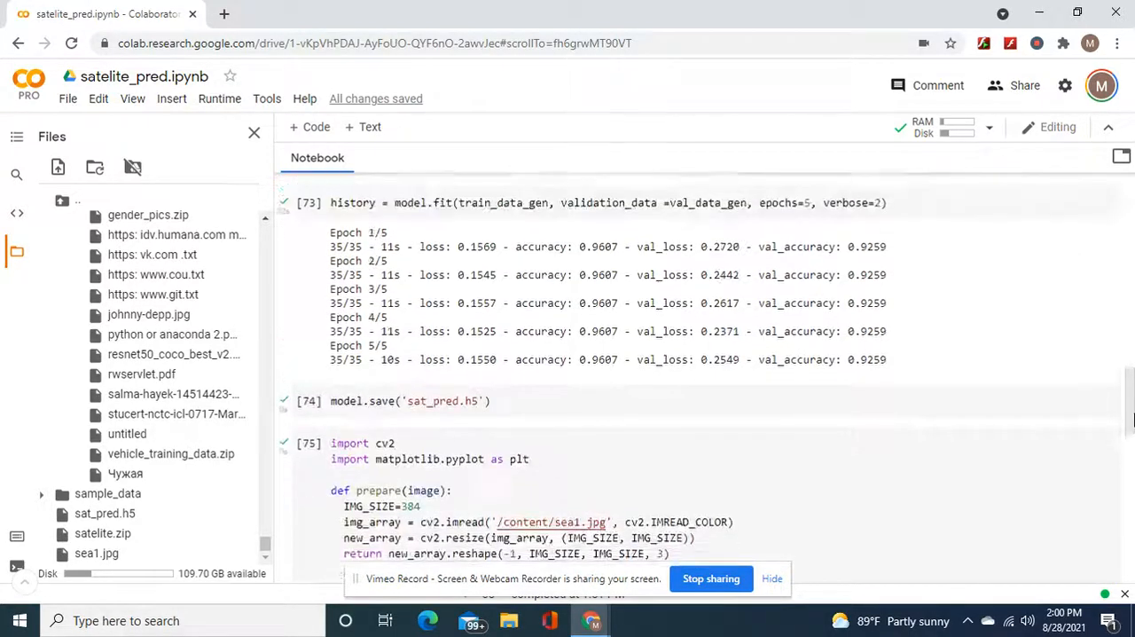
scroll(up, 3)
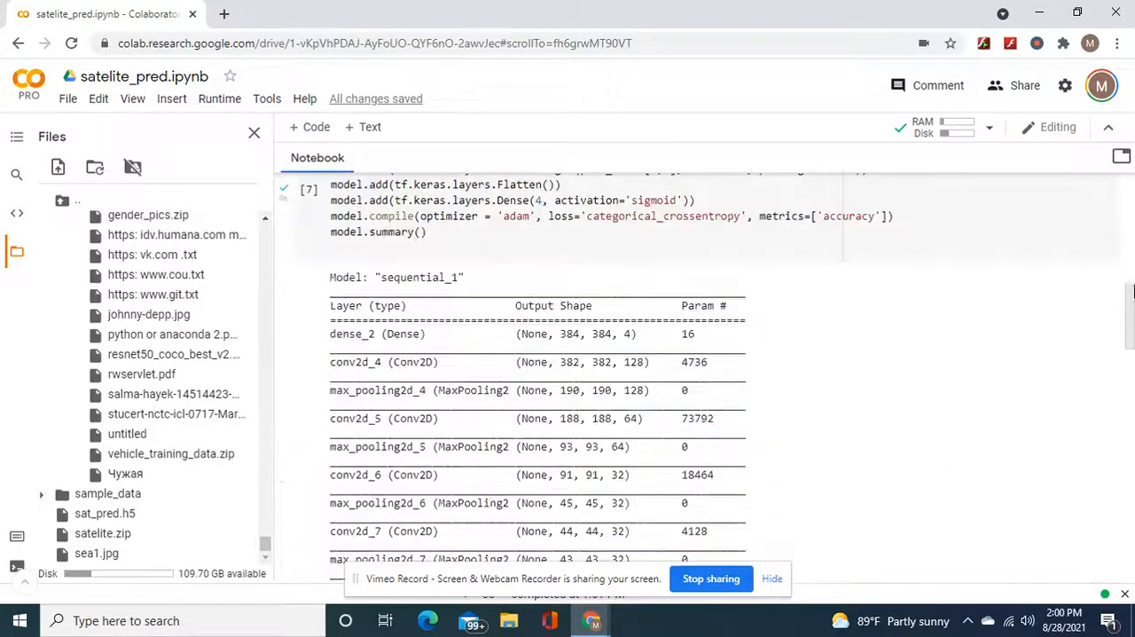
scroll(up, 3)
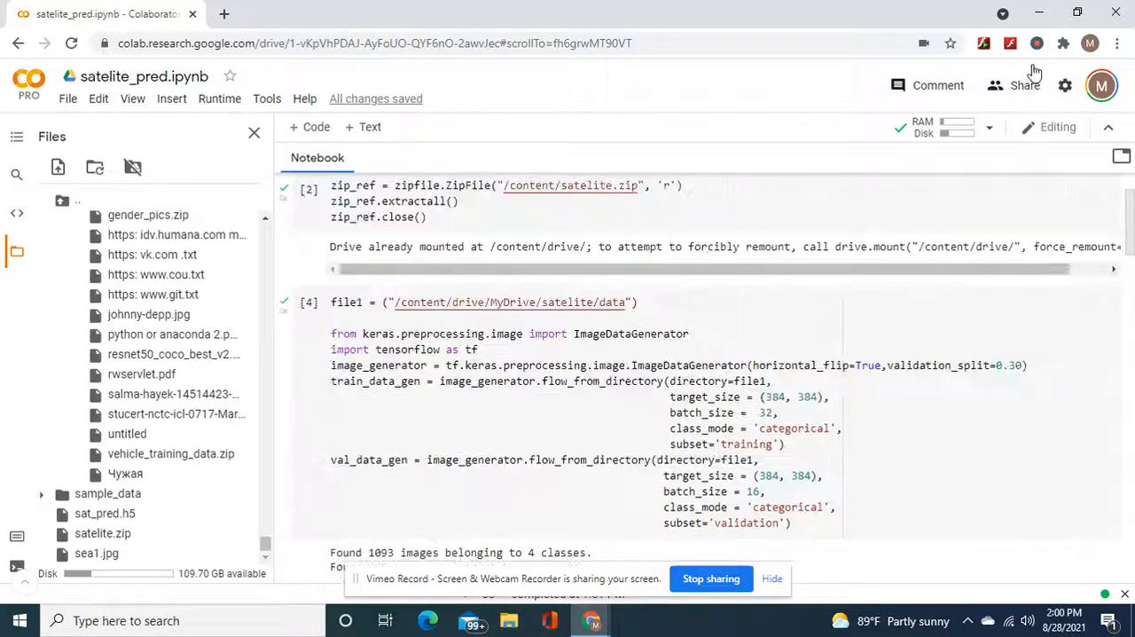